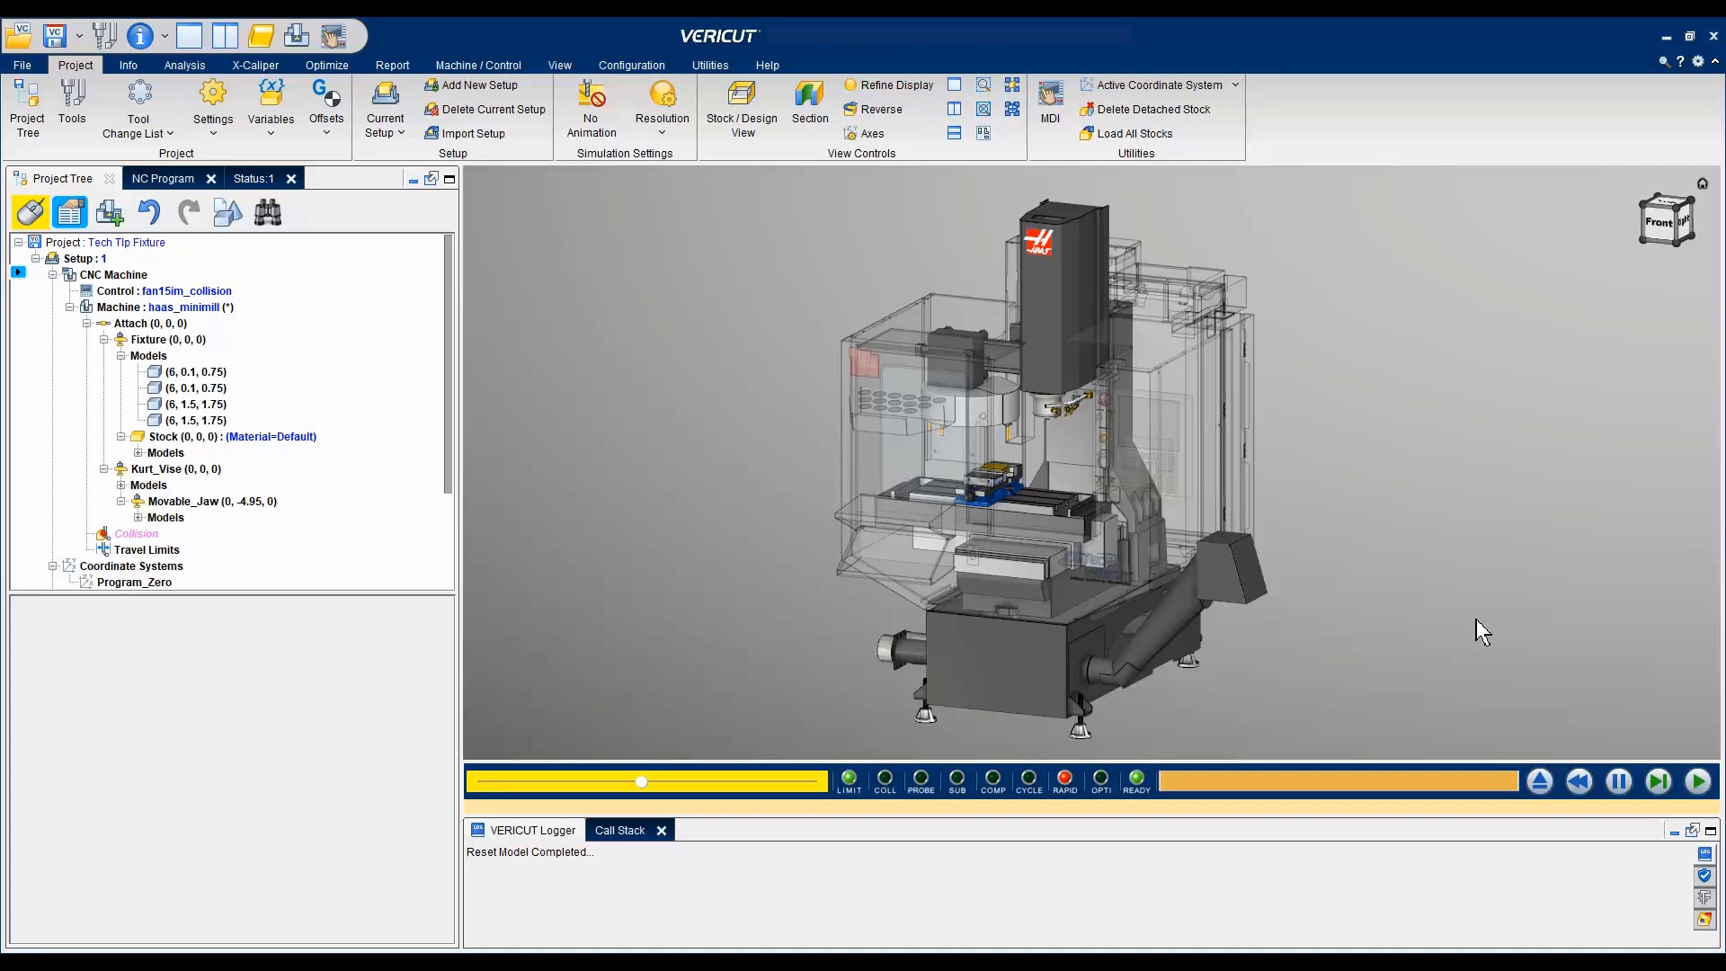
Run the simulation to reveal tool 7 hitting the fixture, then select Fixture.
{"action": "left_click", "coordinate": [1655, 780]}
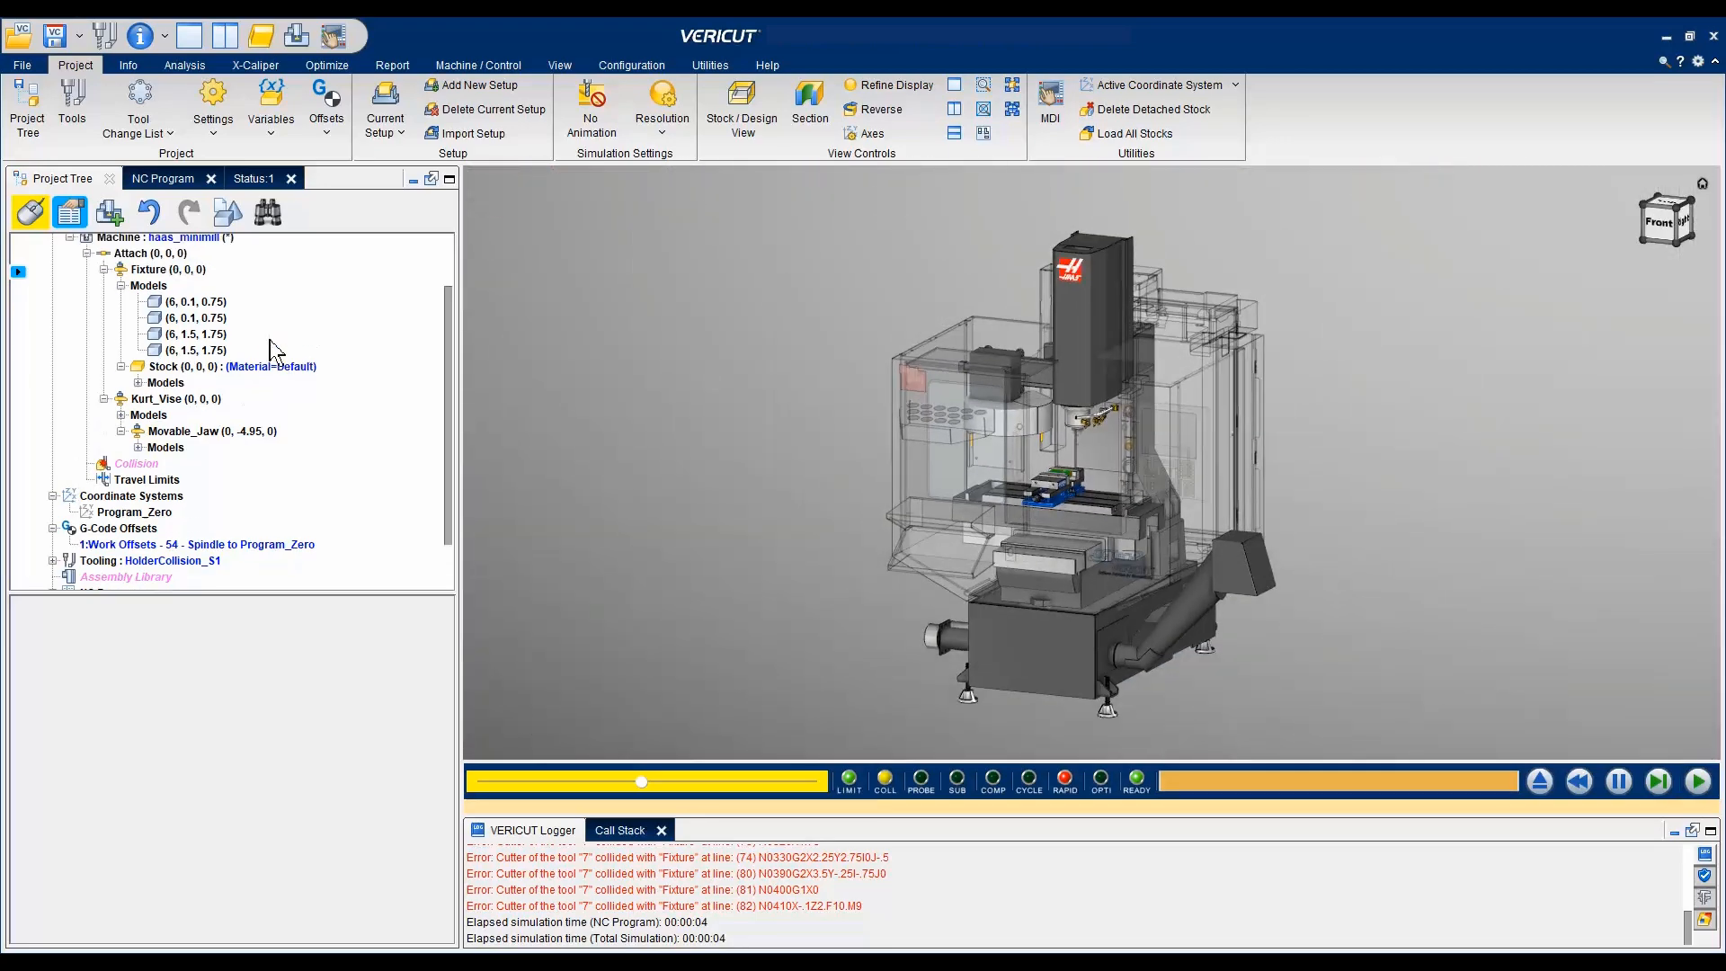
{"action": "left_click", "coordinate": [167, 269]}
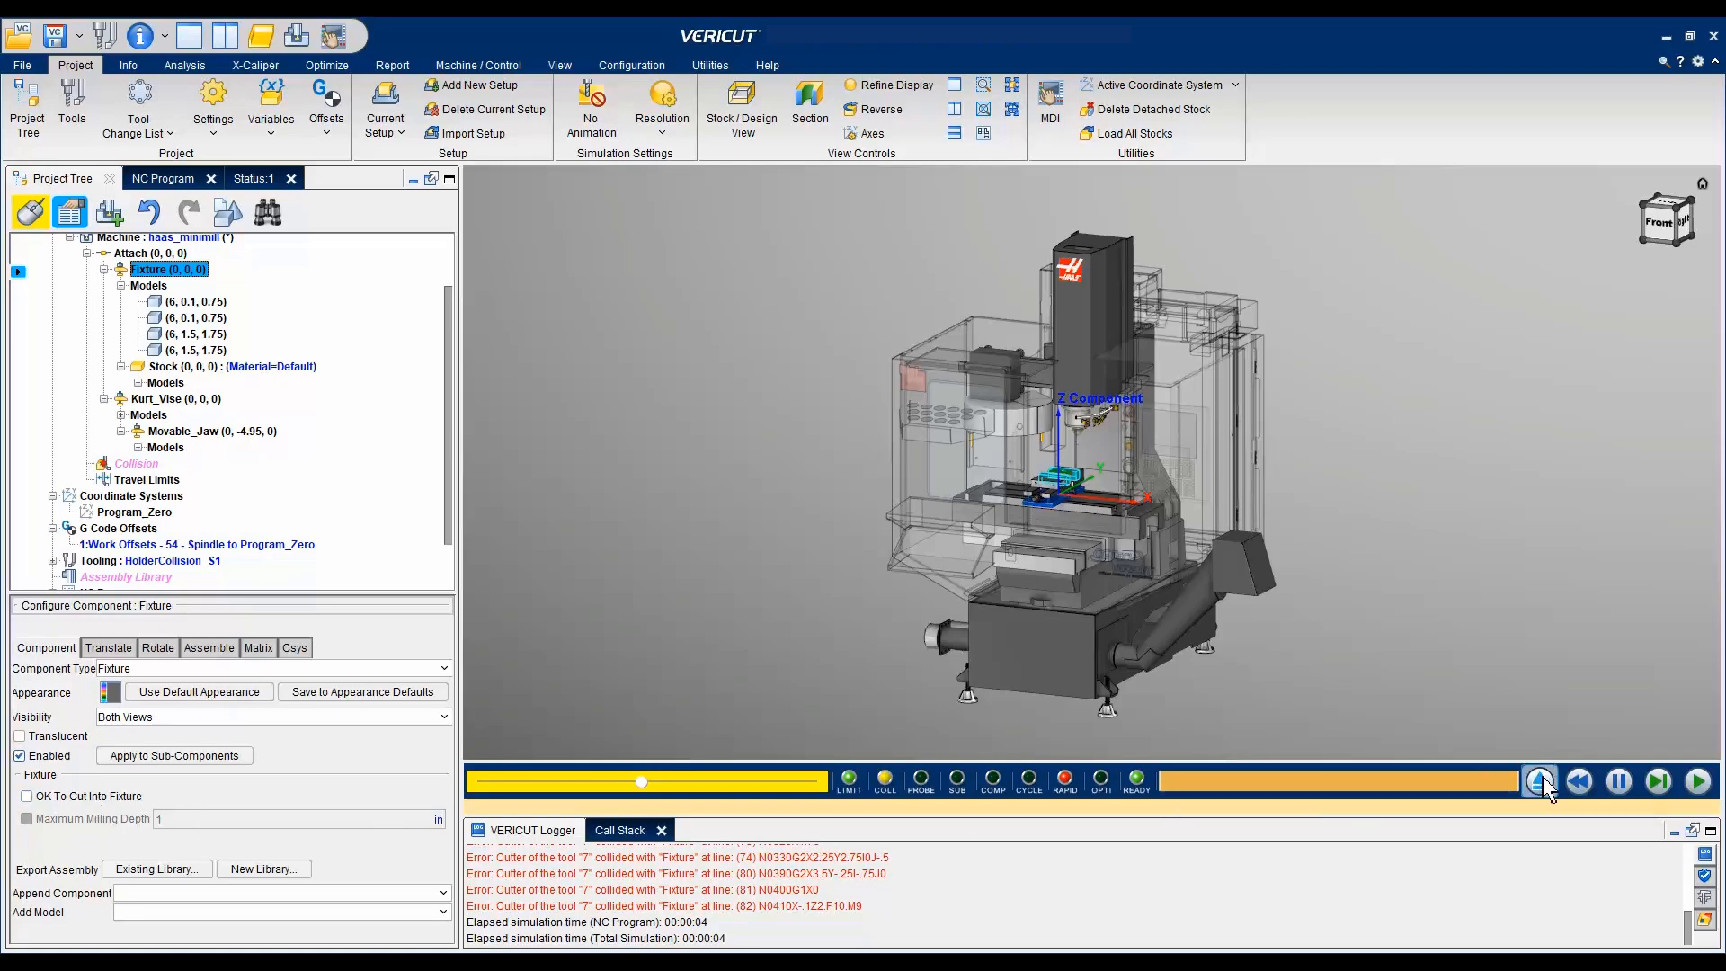
Reset the model and add a stock component named Cut_Fixture under Fixture.
{"action": "left_click", "coordinate": [1538, 780]}
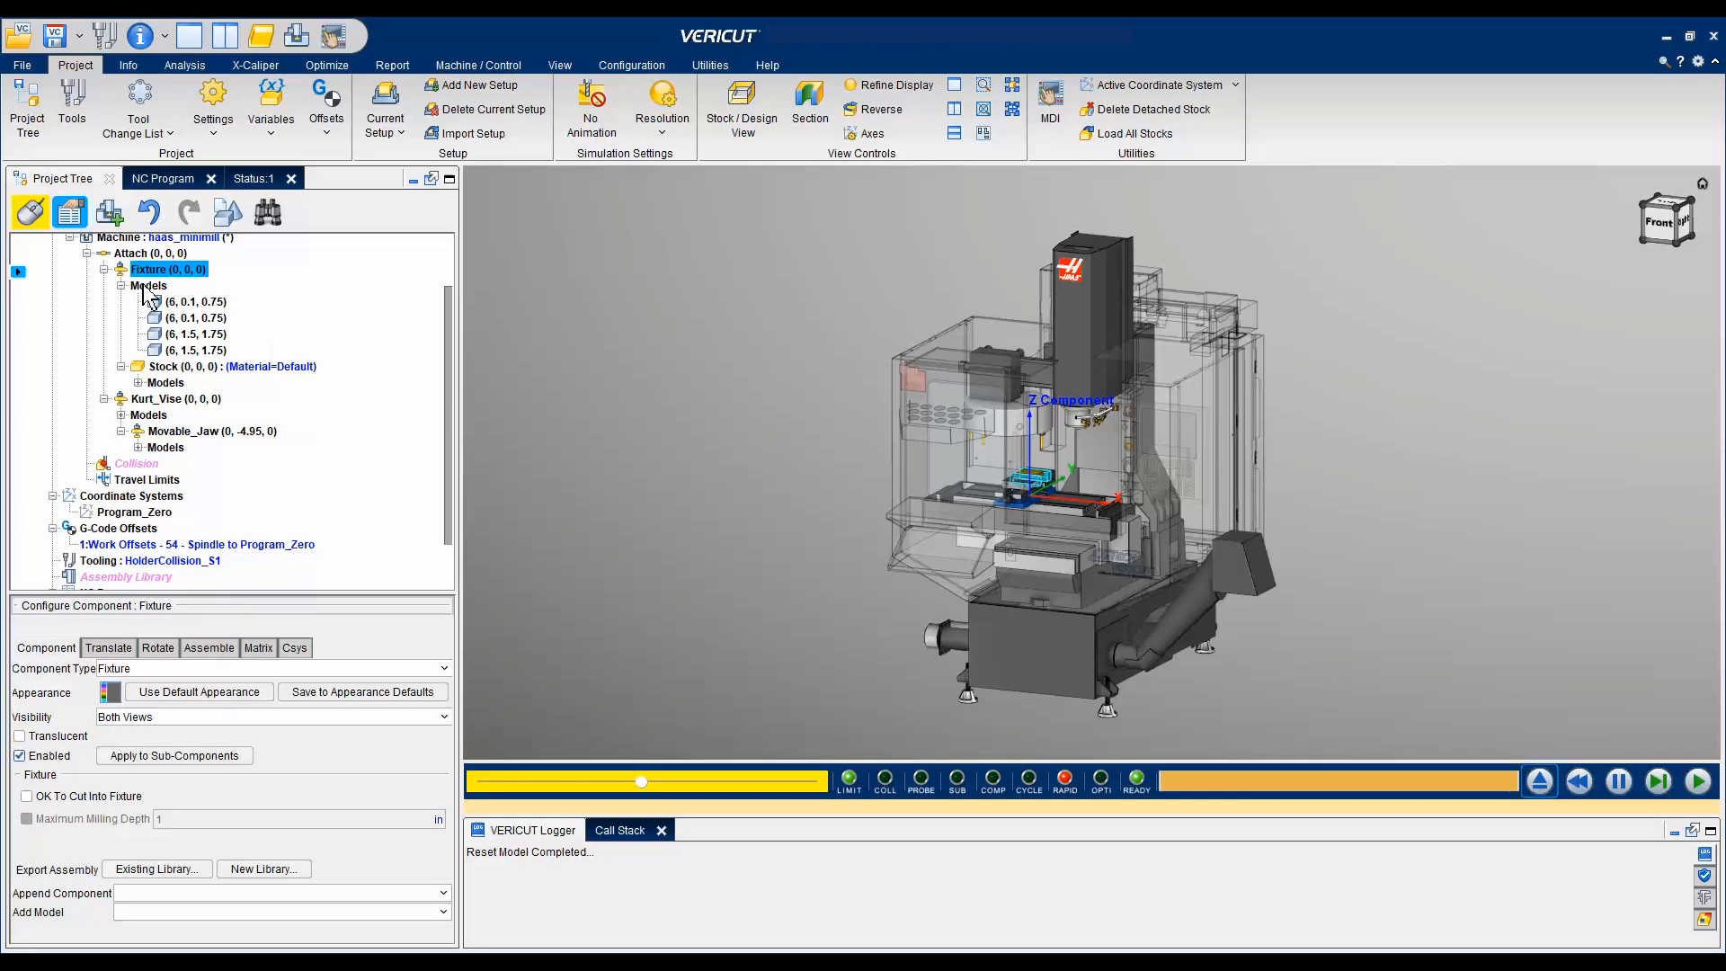
{"action": "right_click", "coordinate": [167, 269]}
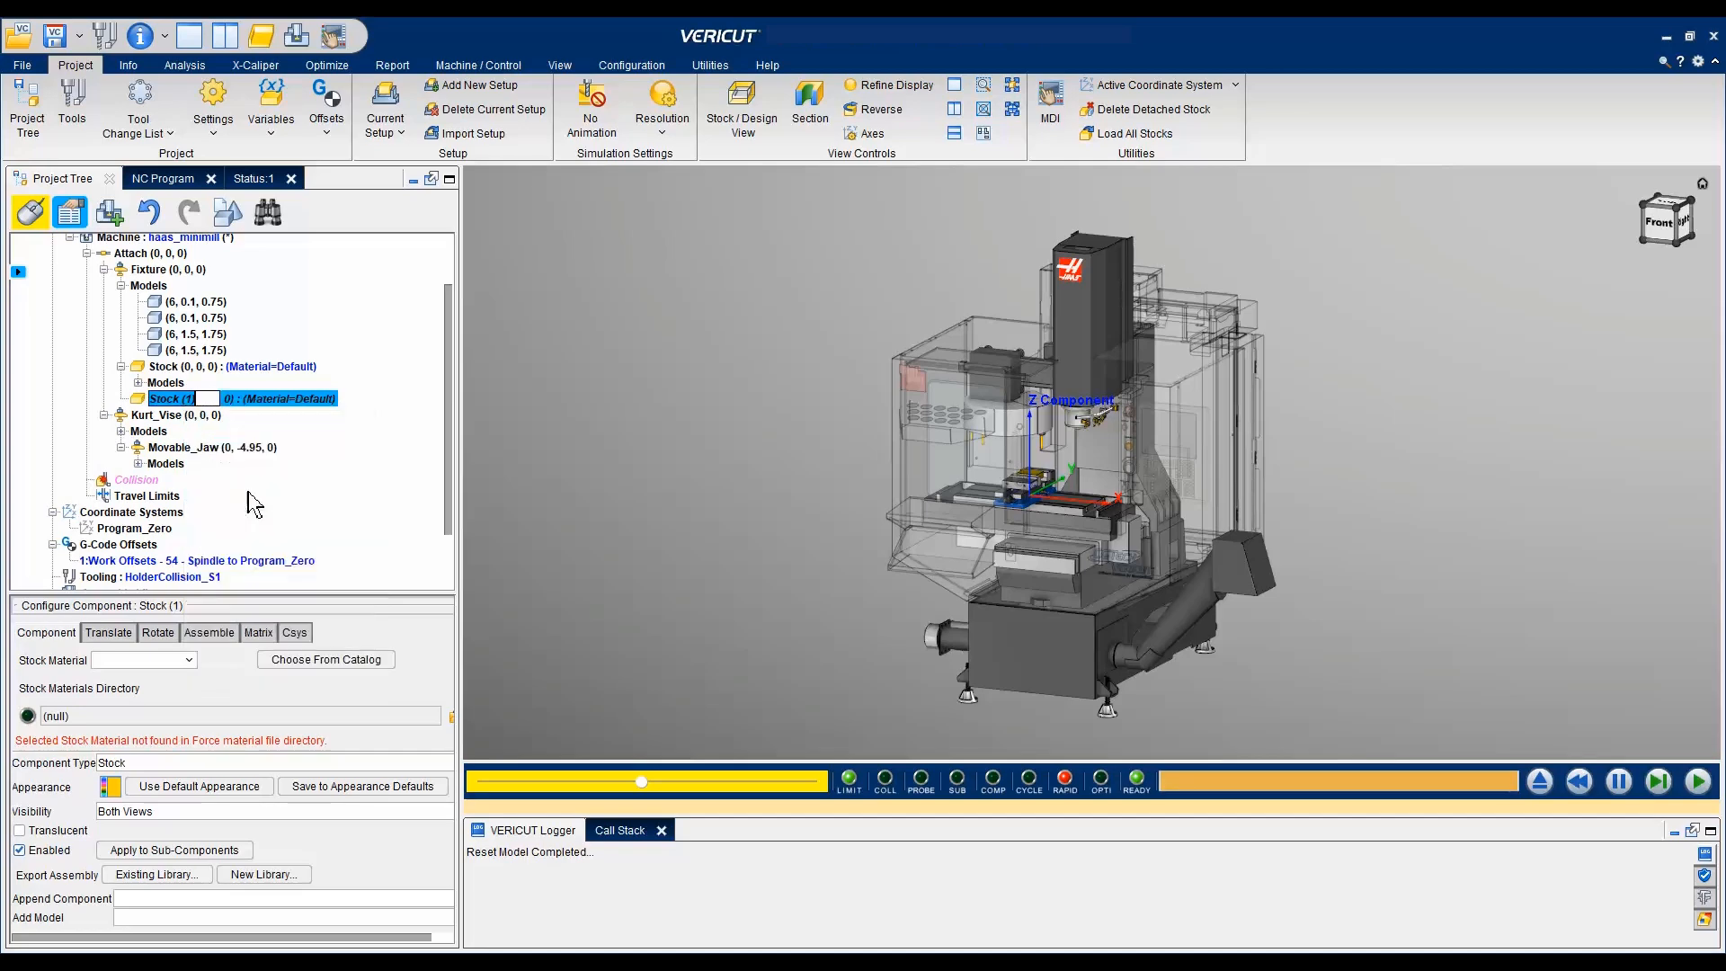
{"action": "type", "text": "Cut"}
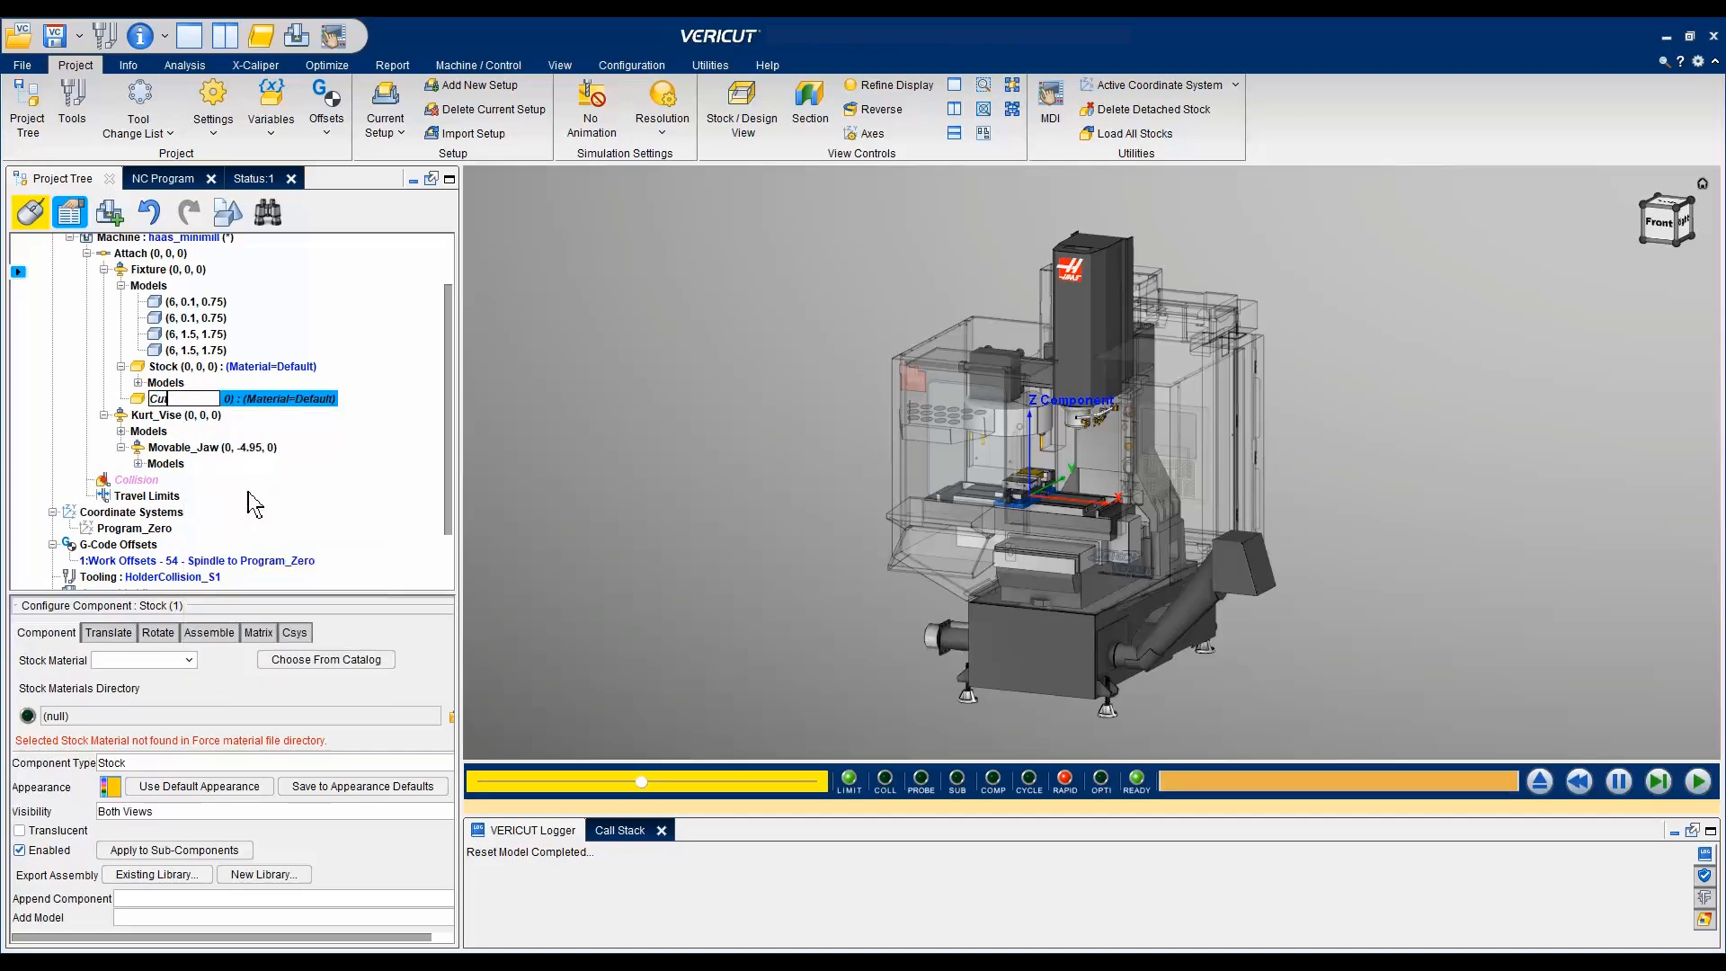
{"action": "type", "text": "_Fixture (0, 0, 0) : (Material=Default"}
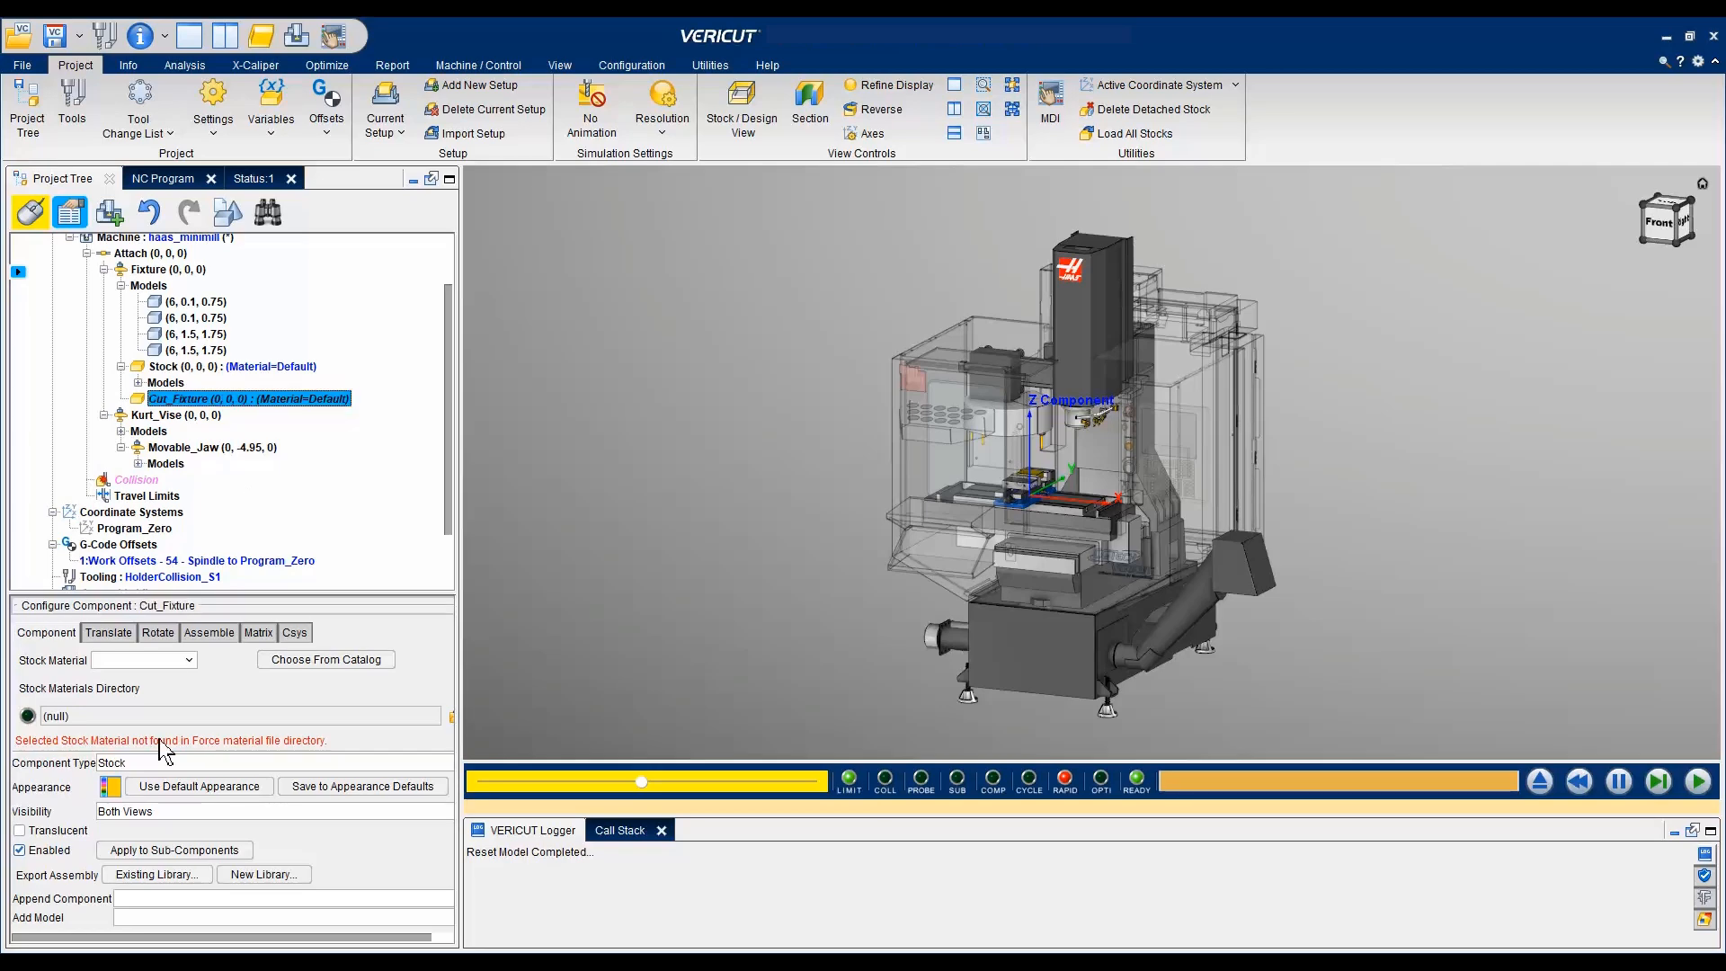
{"action": "left_click", "coordinate": [109, 786]}
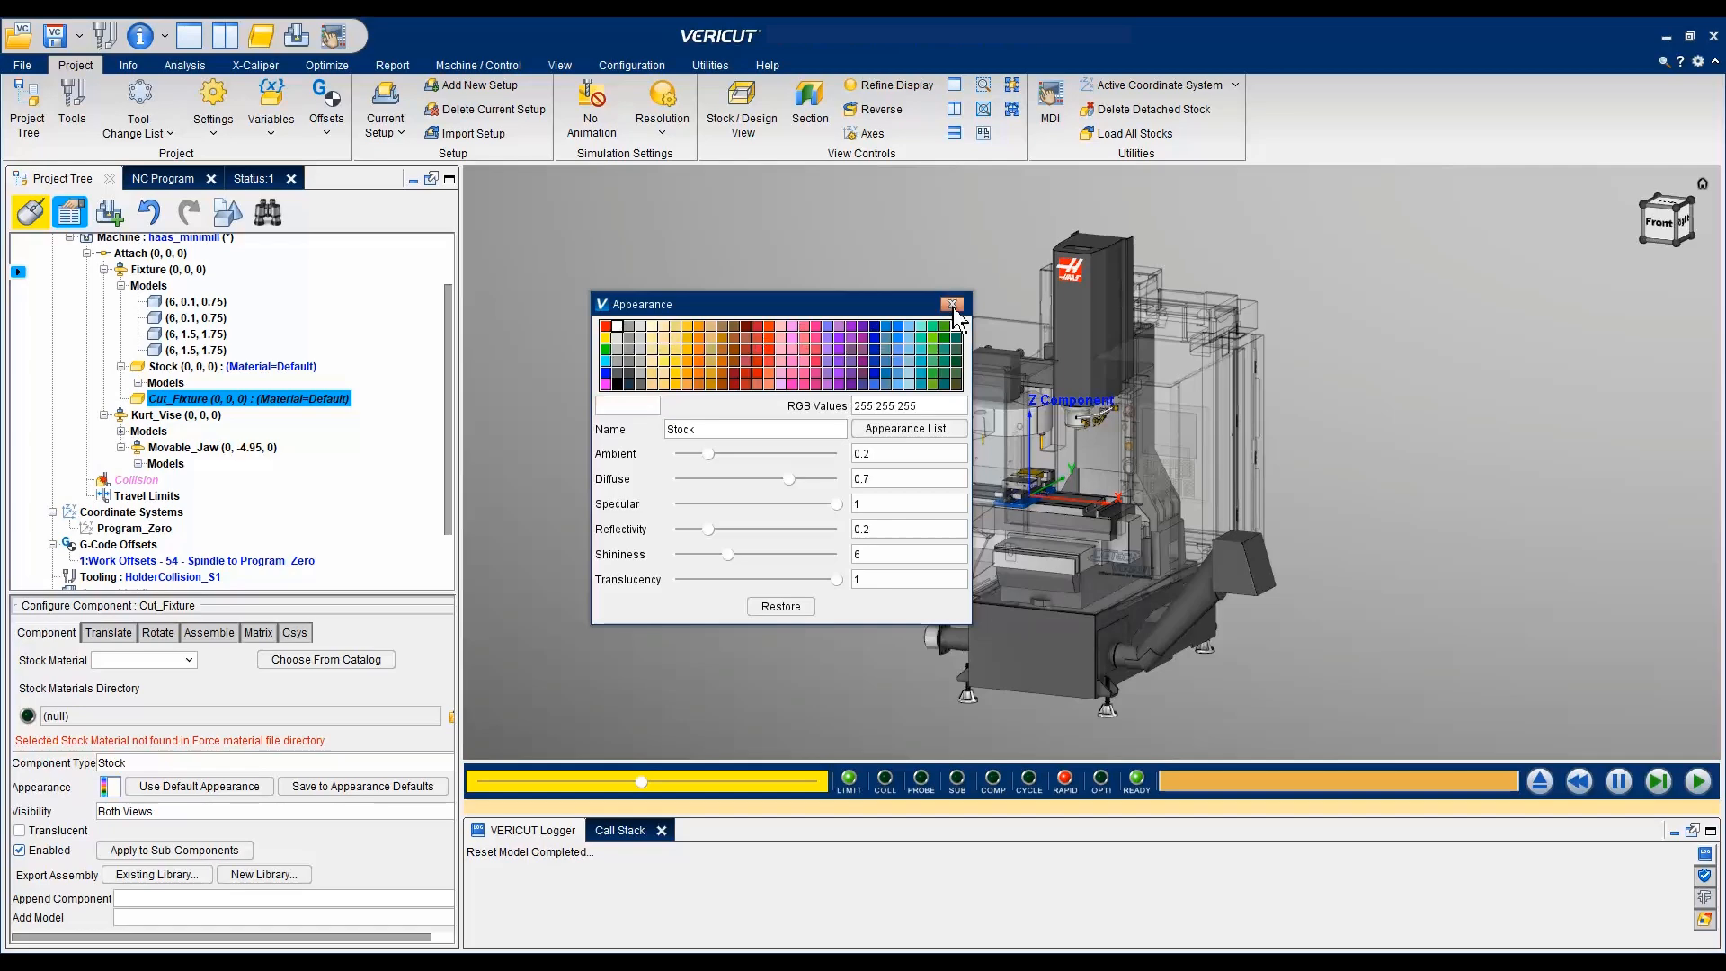
{"action": "left_click", "coordinate": [951, 303]}
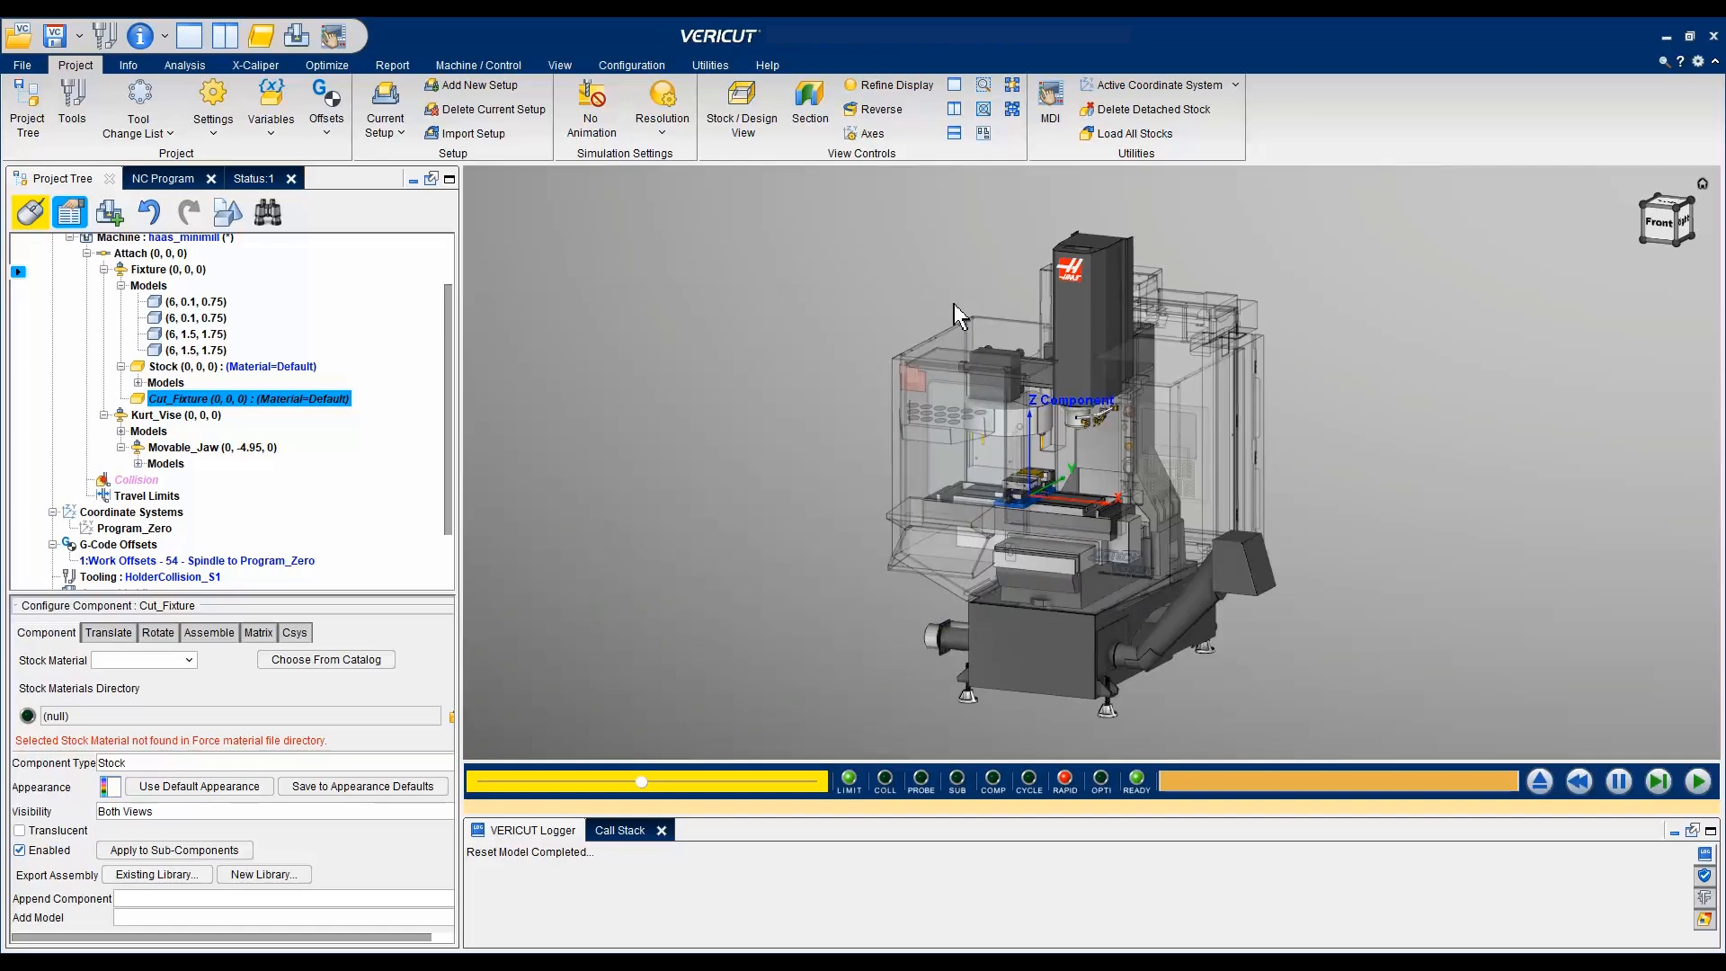
Zoom in on the vise and open the HolderCollision_S1 tooling in Tool Manager.
{"action": "scroll", "scroll_direction": "up", "scroll_amount": 3}
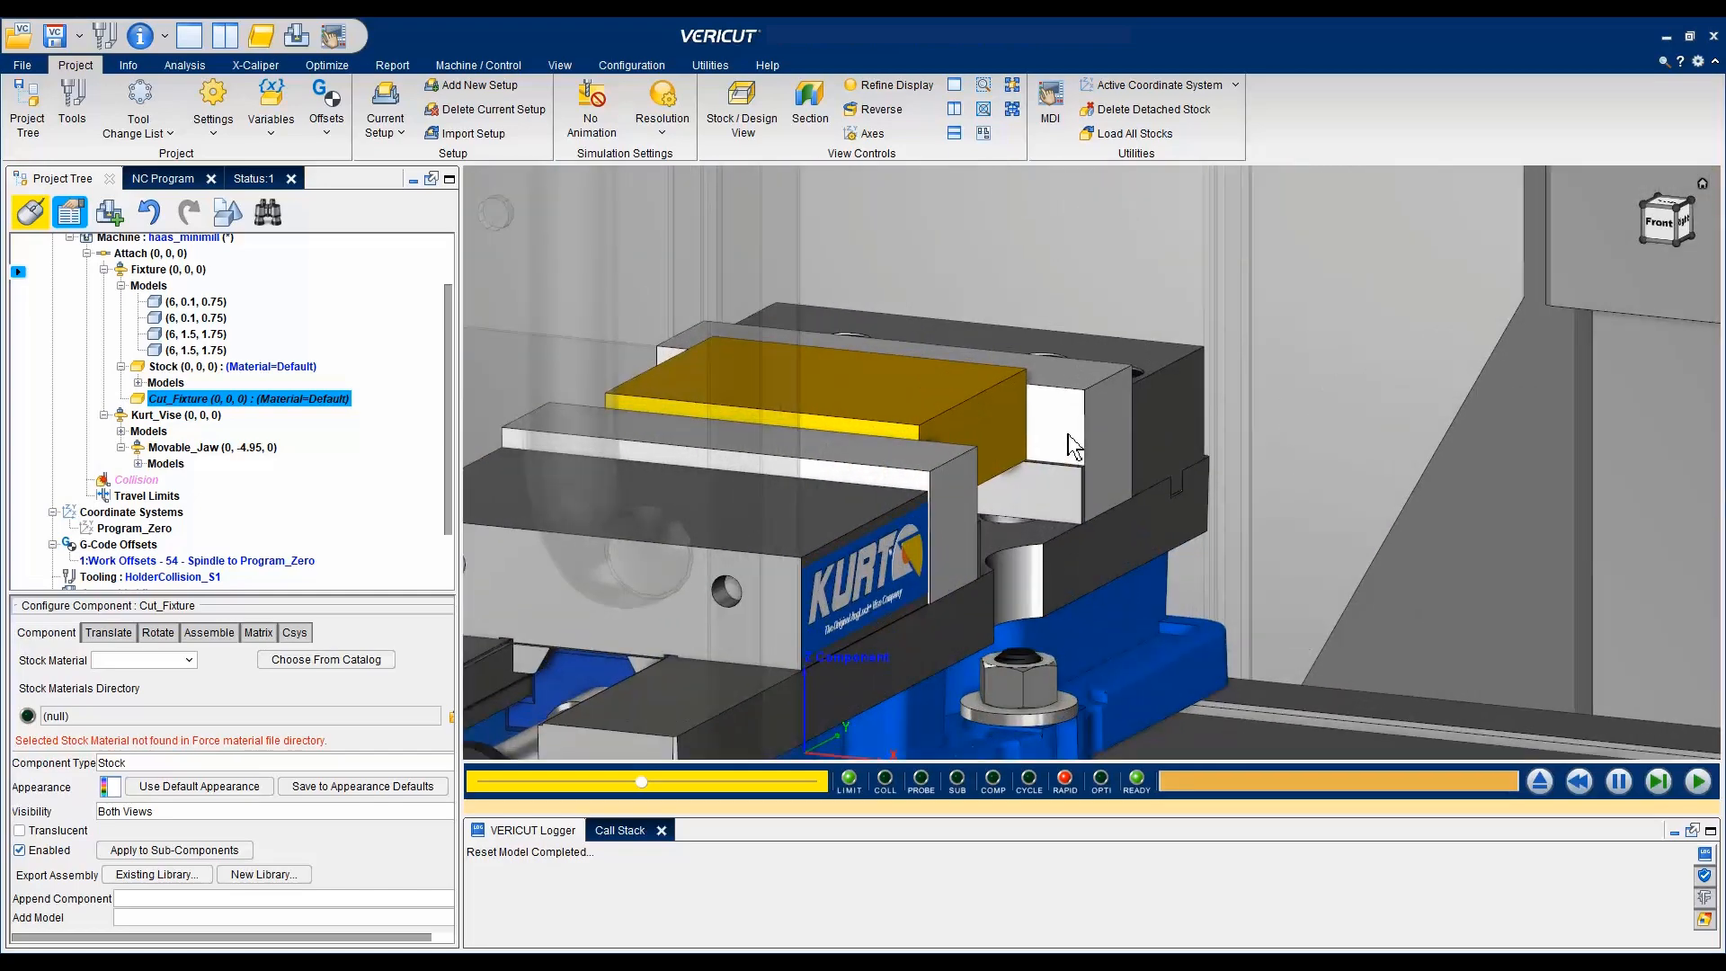
{"action": "left_click", "coordinate": [196, 333]}
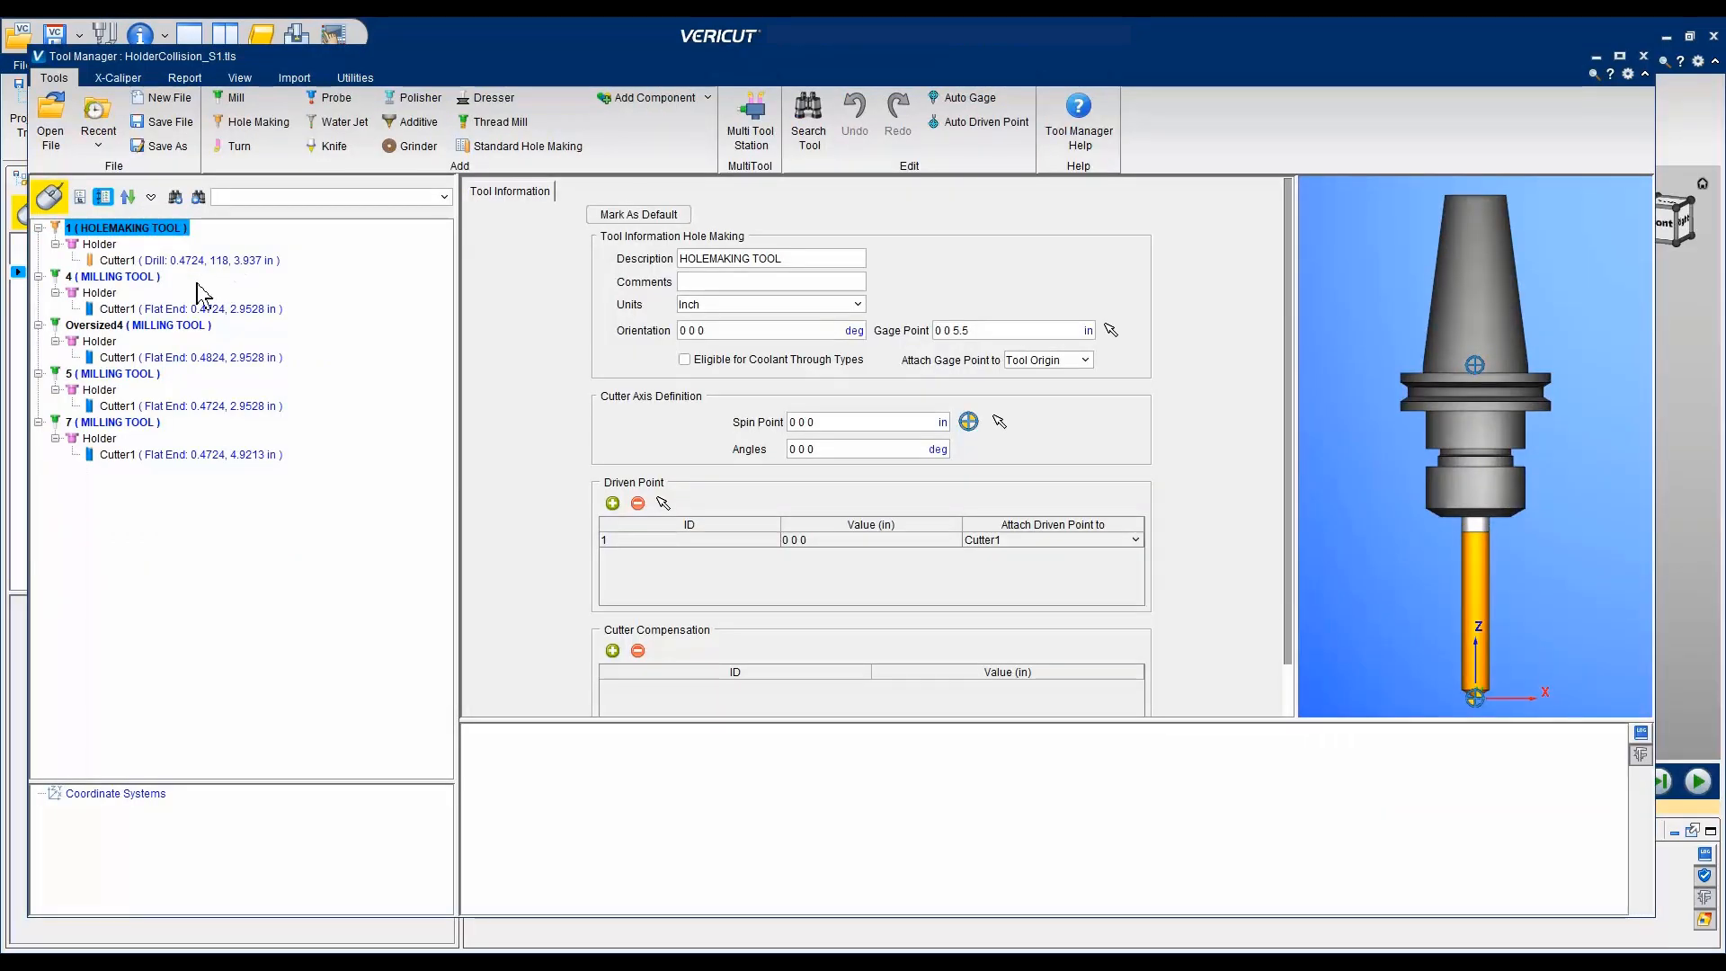
Compare tool 4's cutter and information against Oversized4, then close Tool Manager.
{"action": "left_click", "coordinate": [166, 309]}
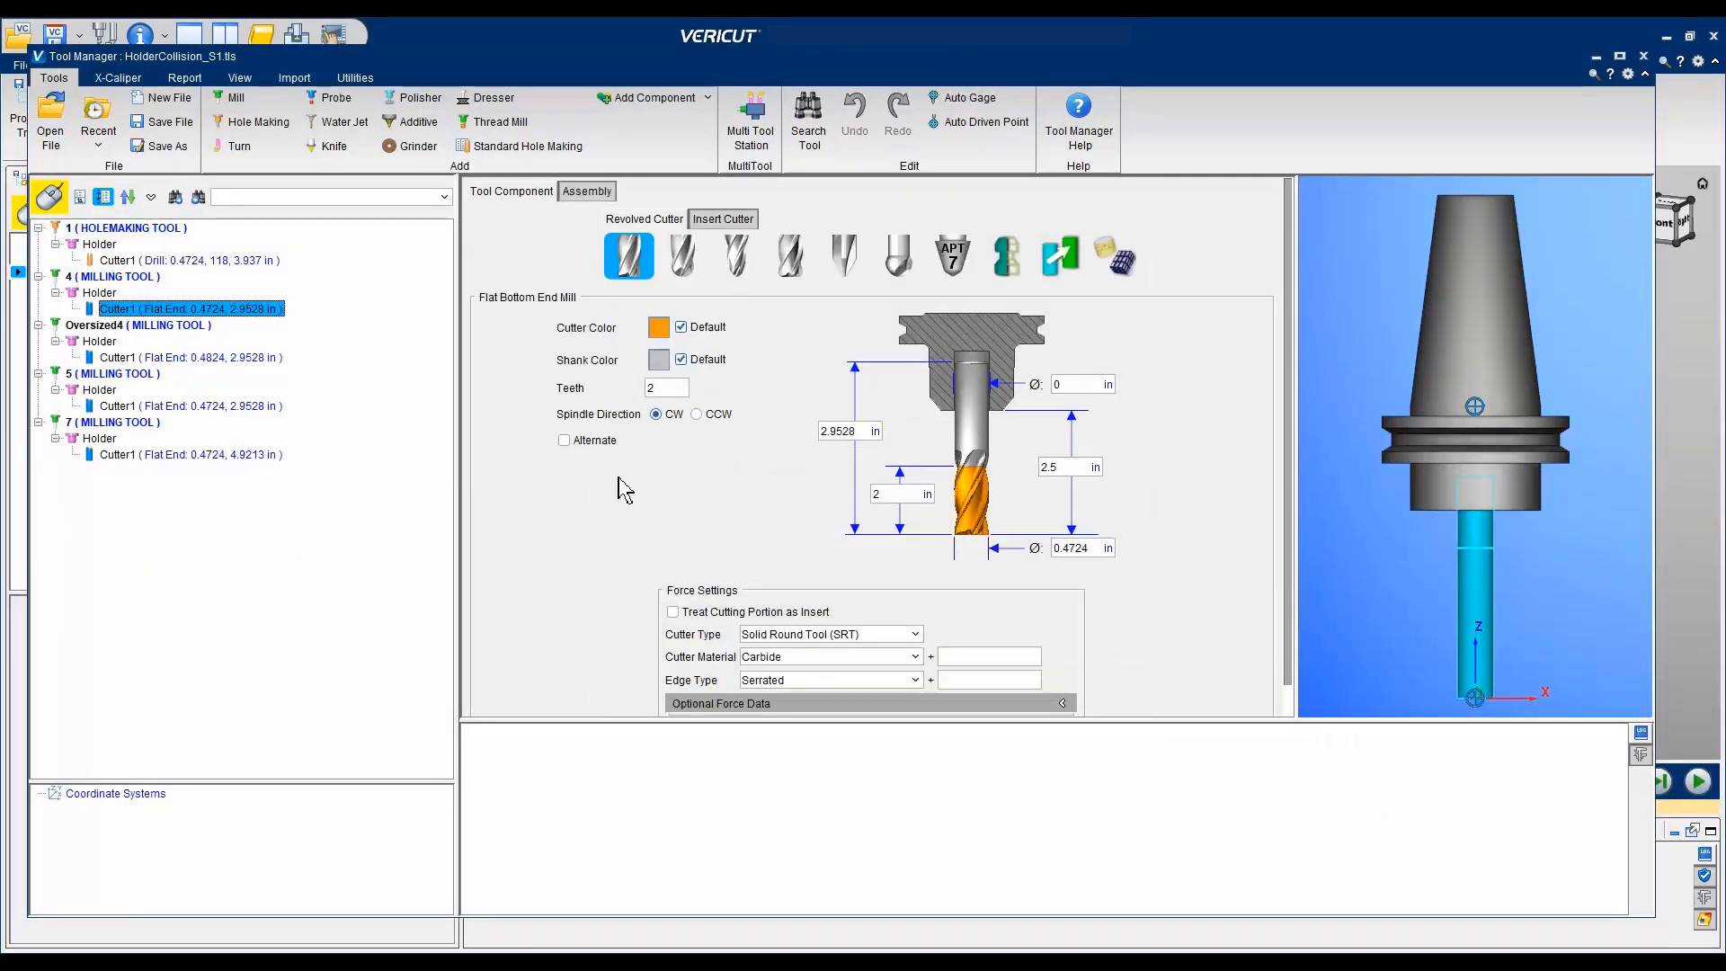
{"action": "left_click", "coordinate": [189, 357]}
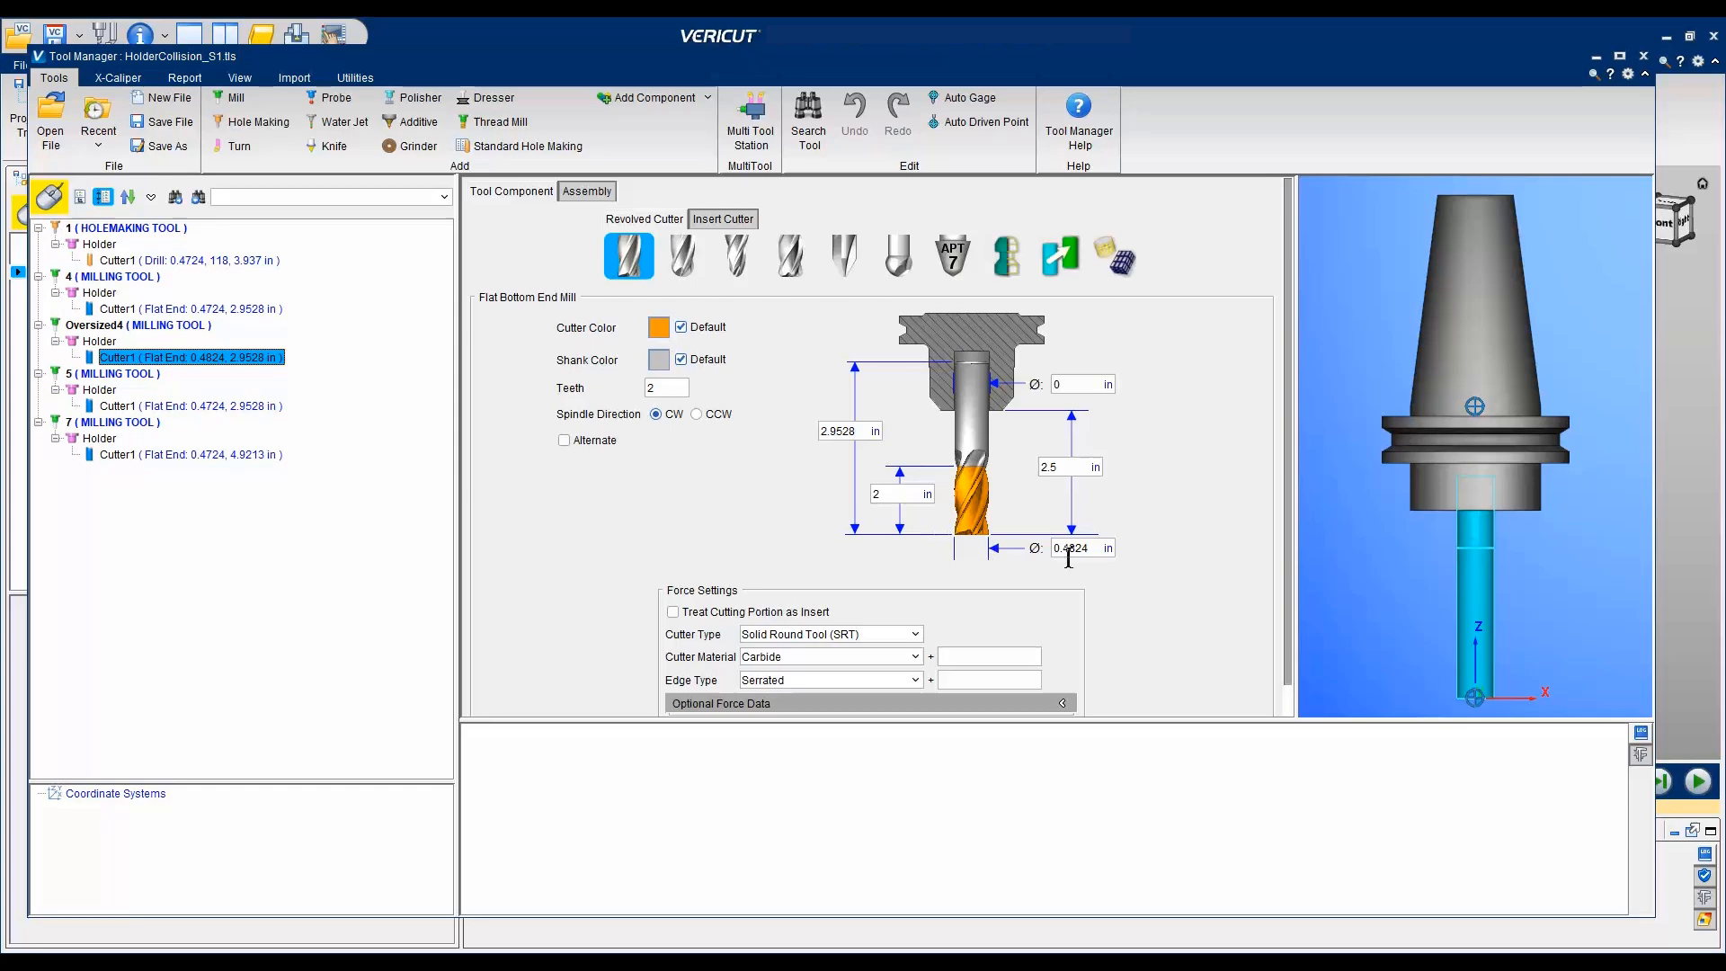
{"action": "left_click", "coordinate": [116, 275]}
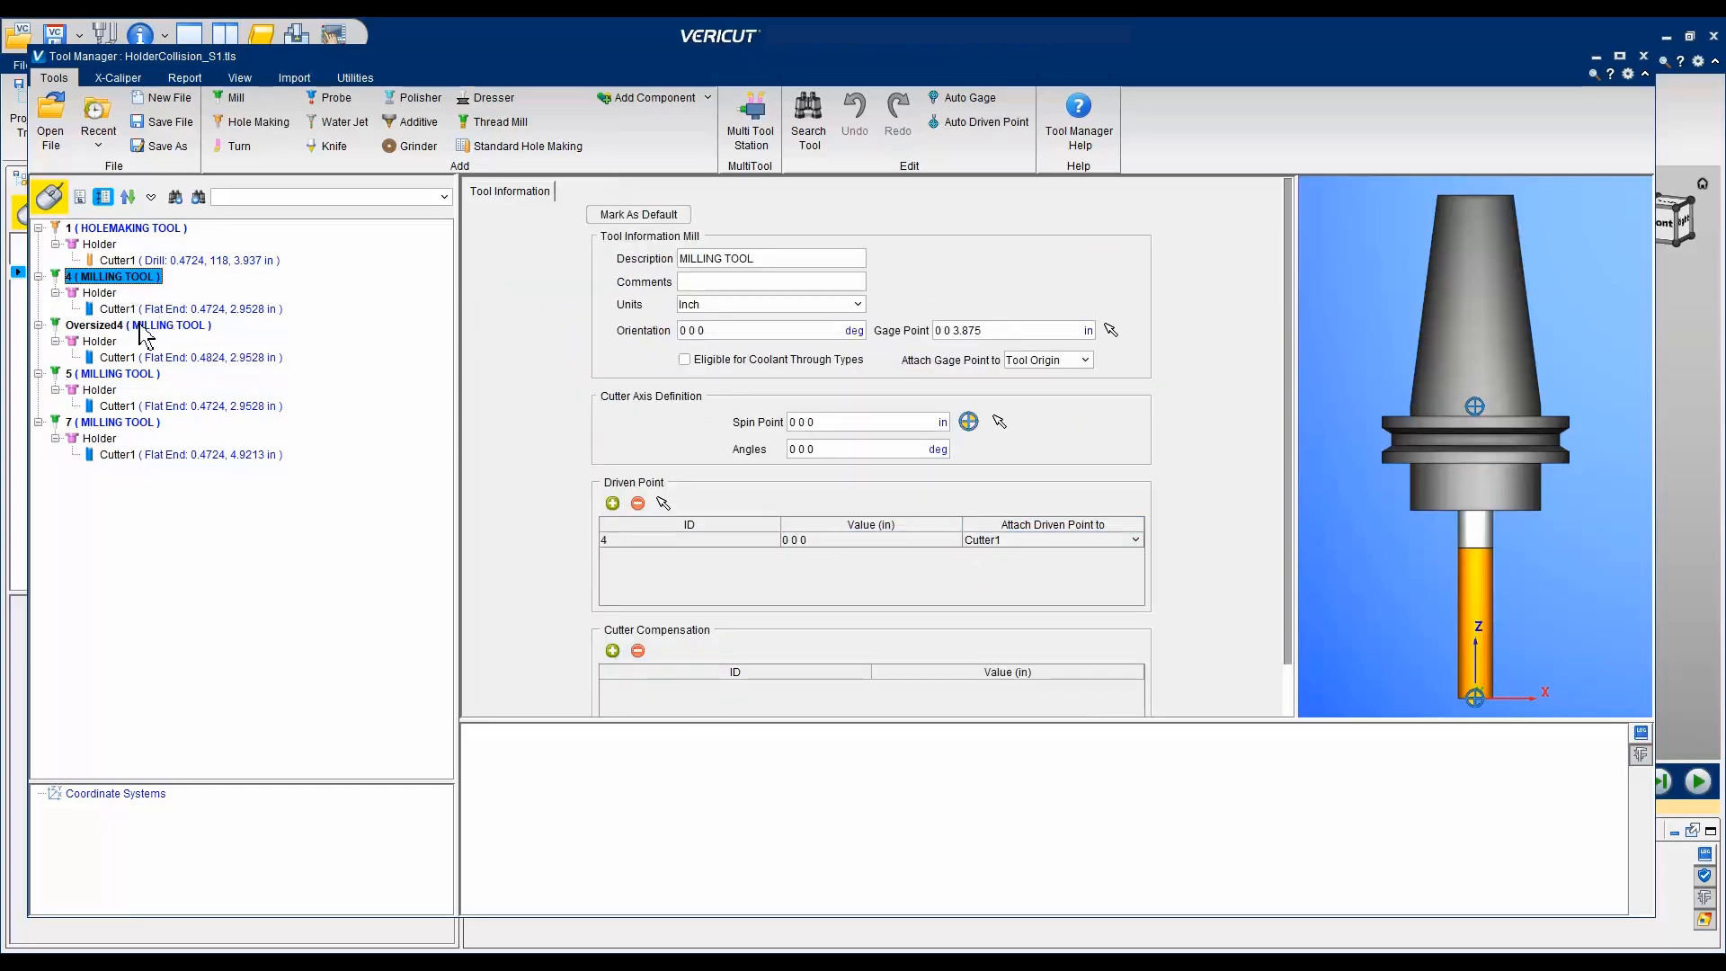
{"action": "left_click", "coordinate": [138, 323]}
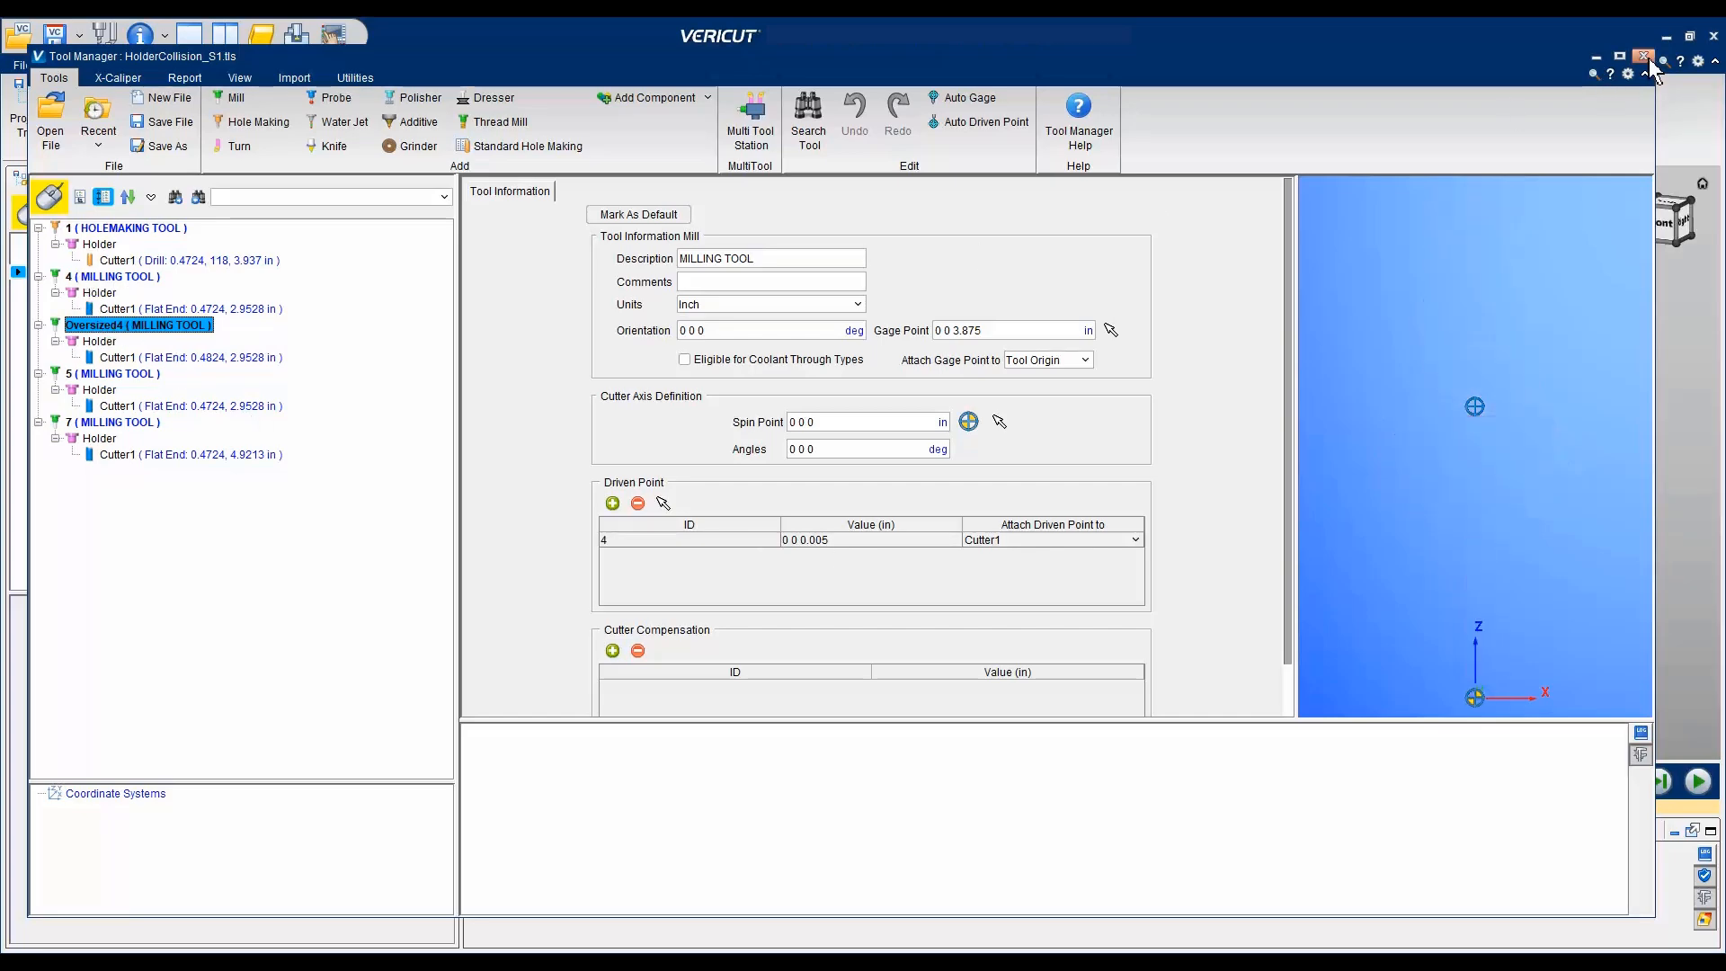
{"action": "left_click", "coordinate": [1644, 56]}
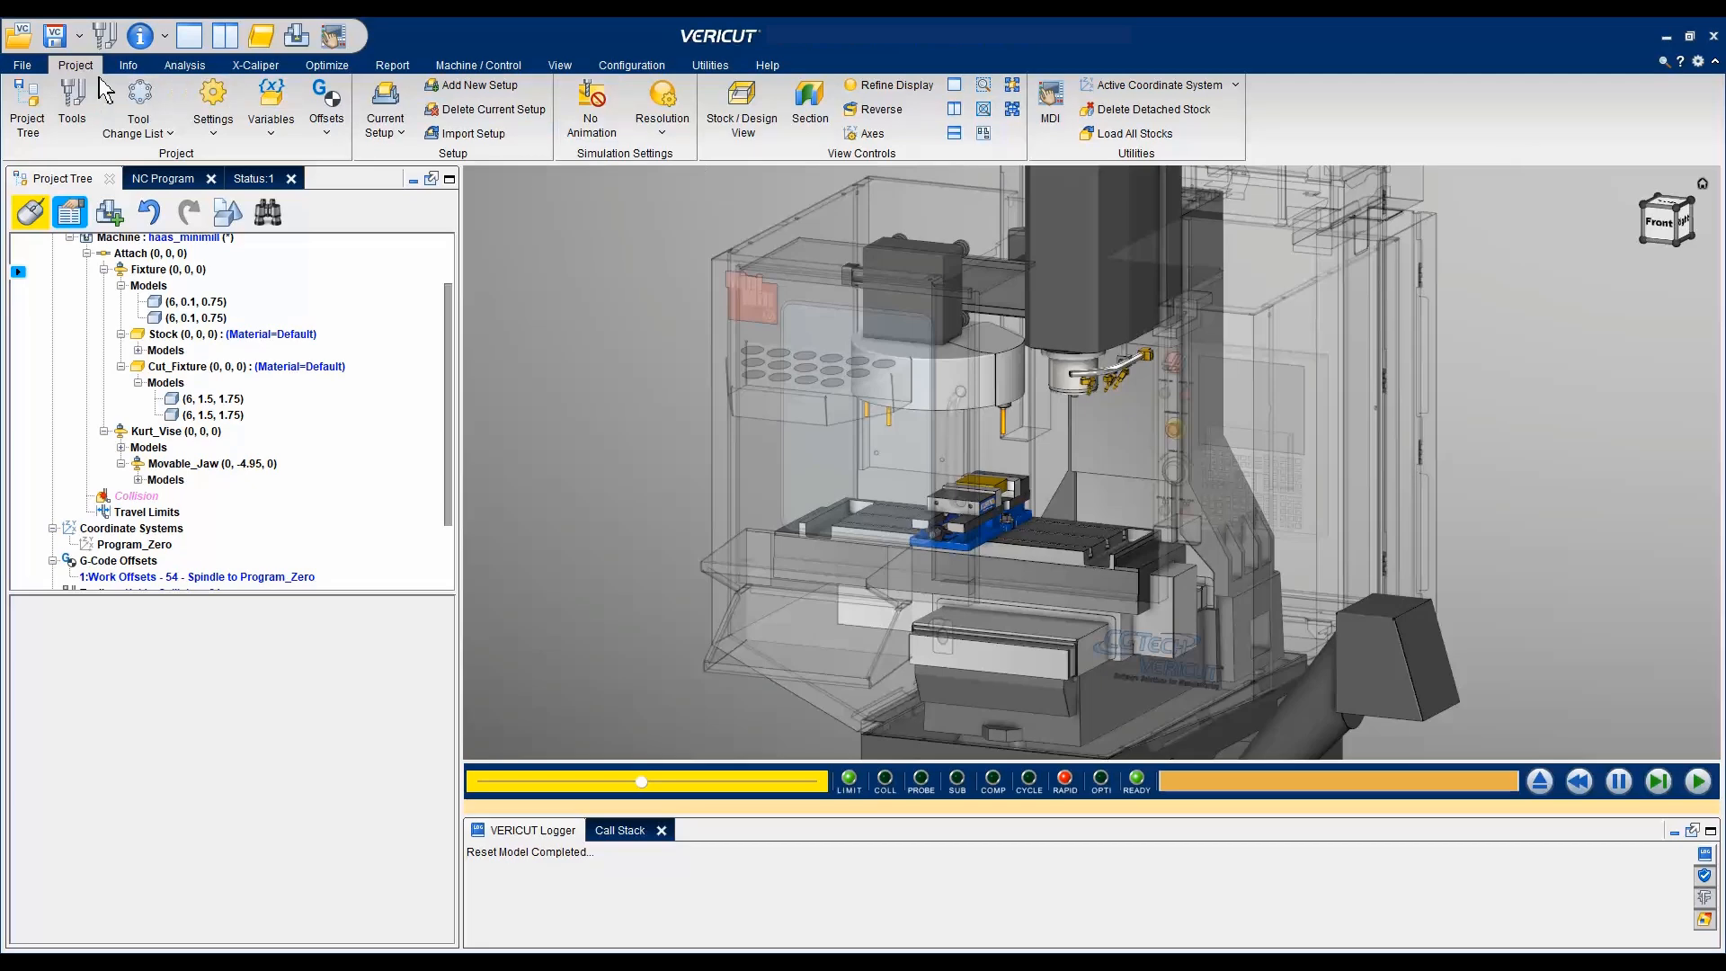
Add tool change event 4 using the Oversized4 tool in the Tool Change List.
{"action": "left_click", "coordinate": [138, 109]}
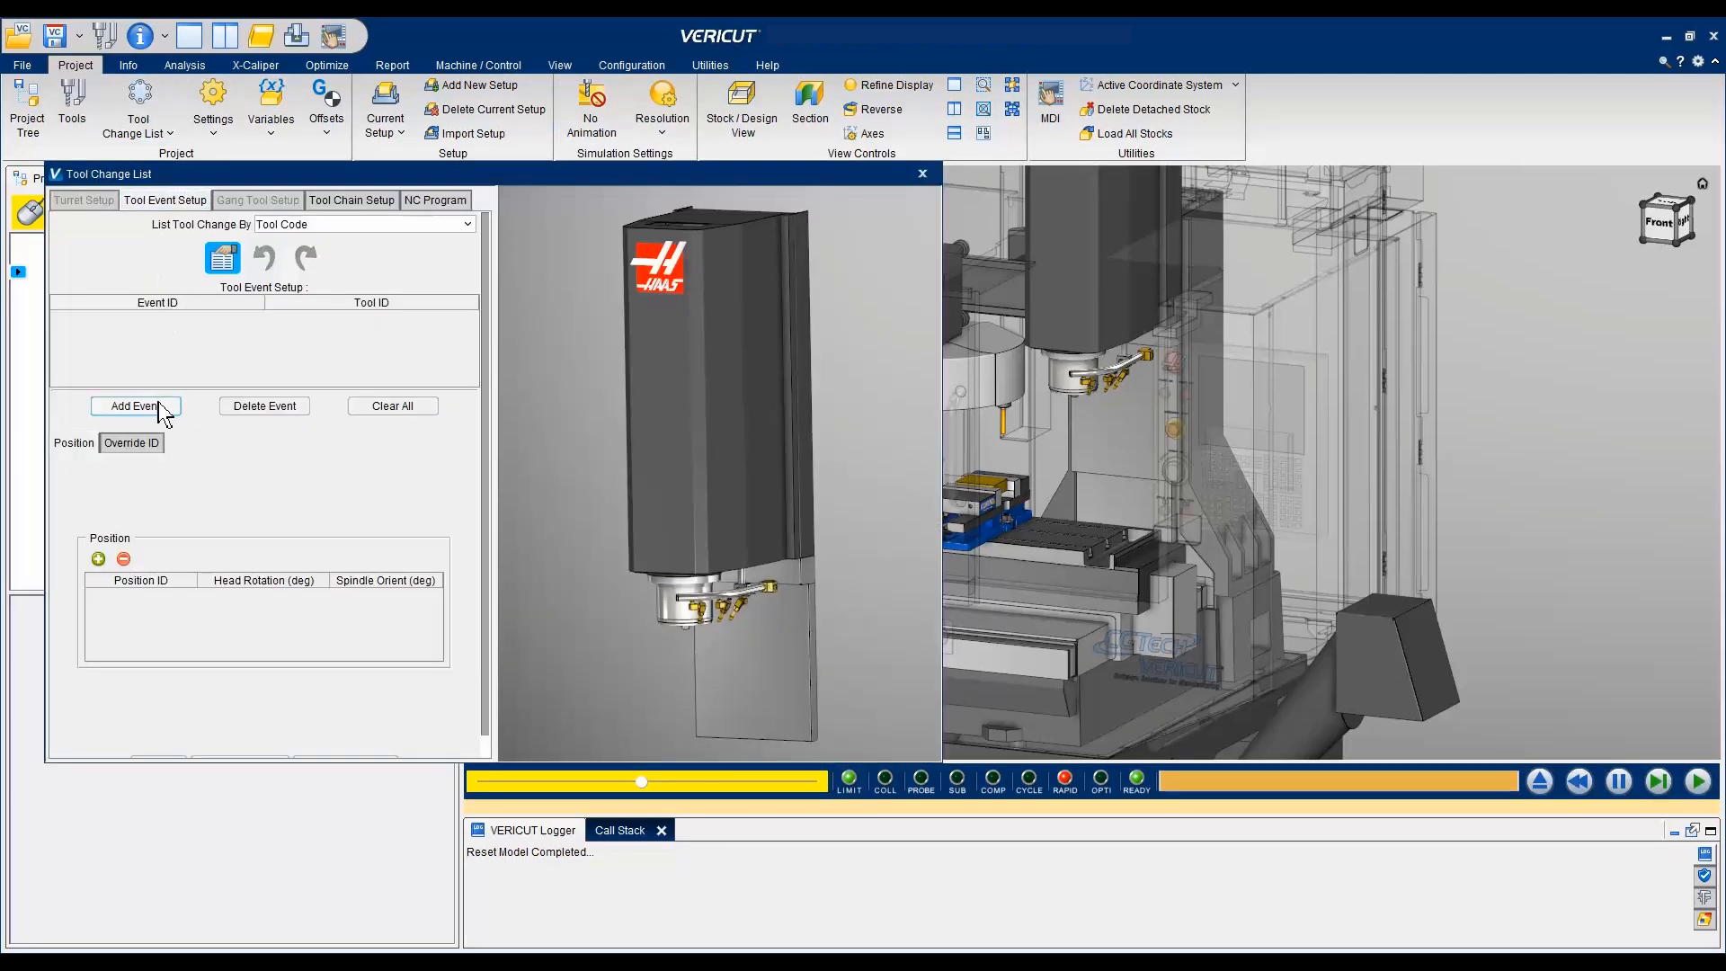
{"action": "left_click", "coordinate": [136, 406]}
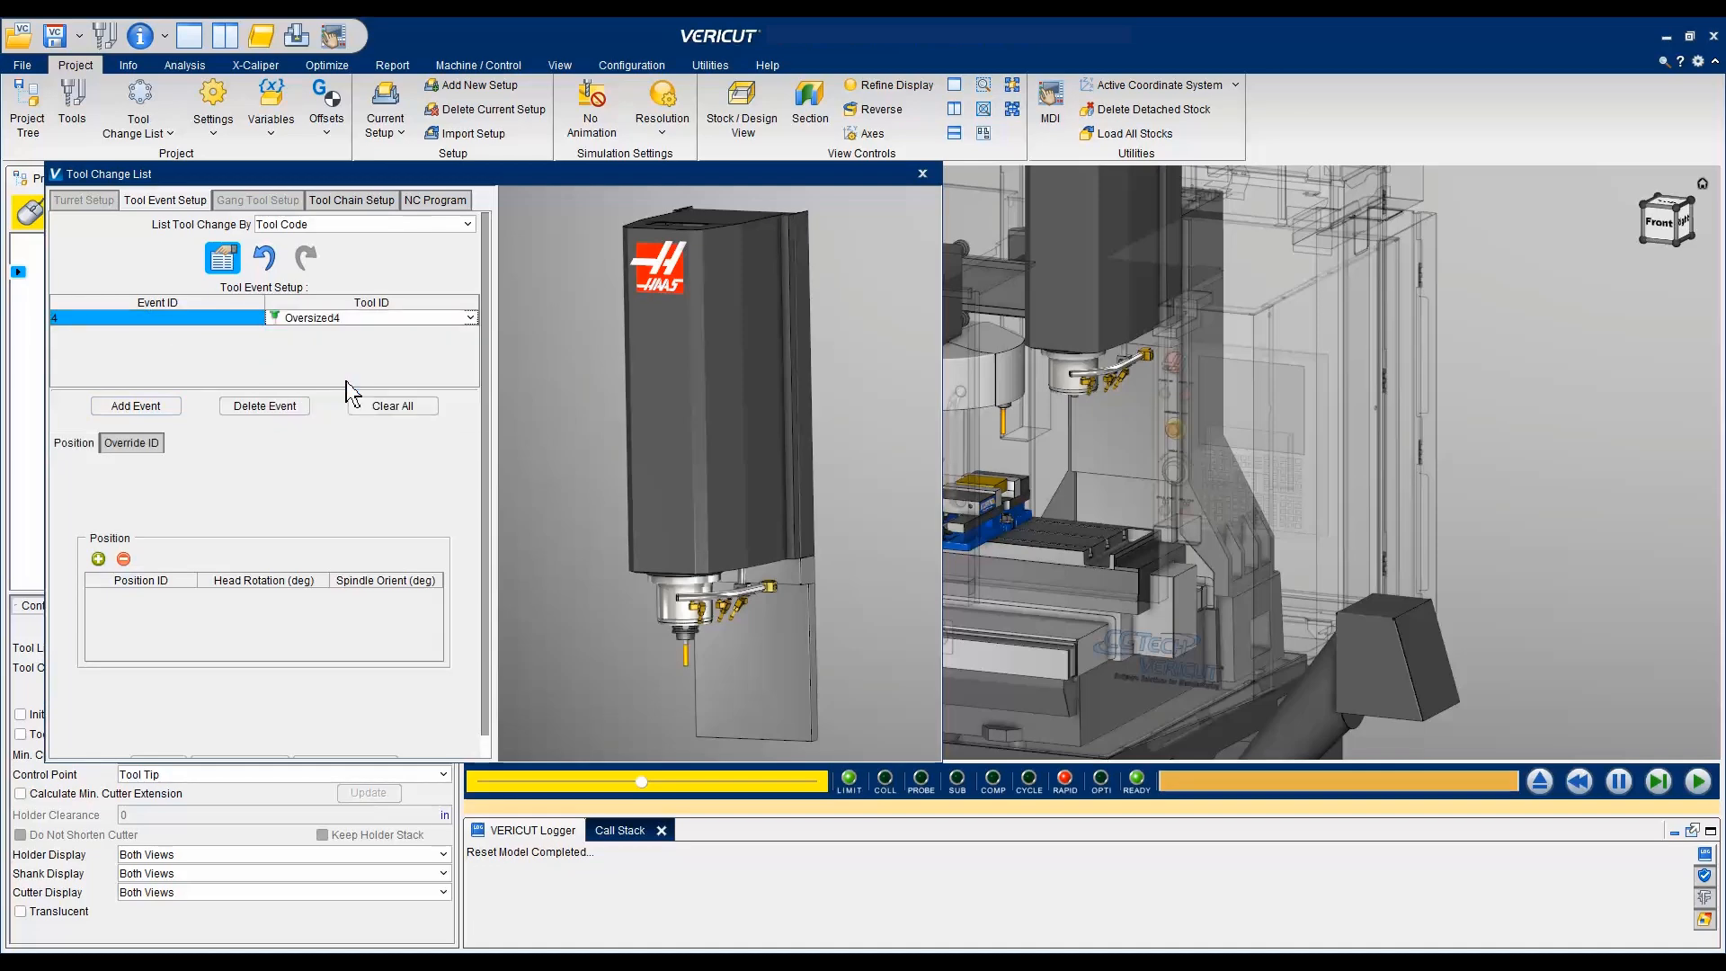
{"action": "left_click", "coordinate": [921, 173]}
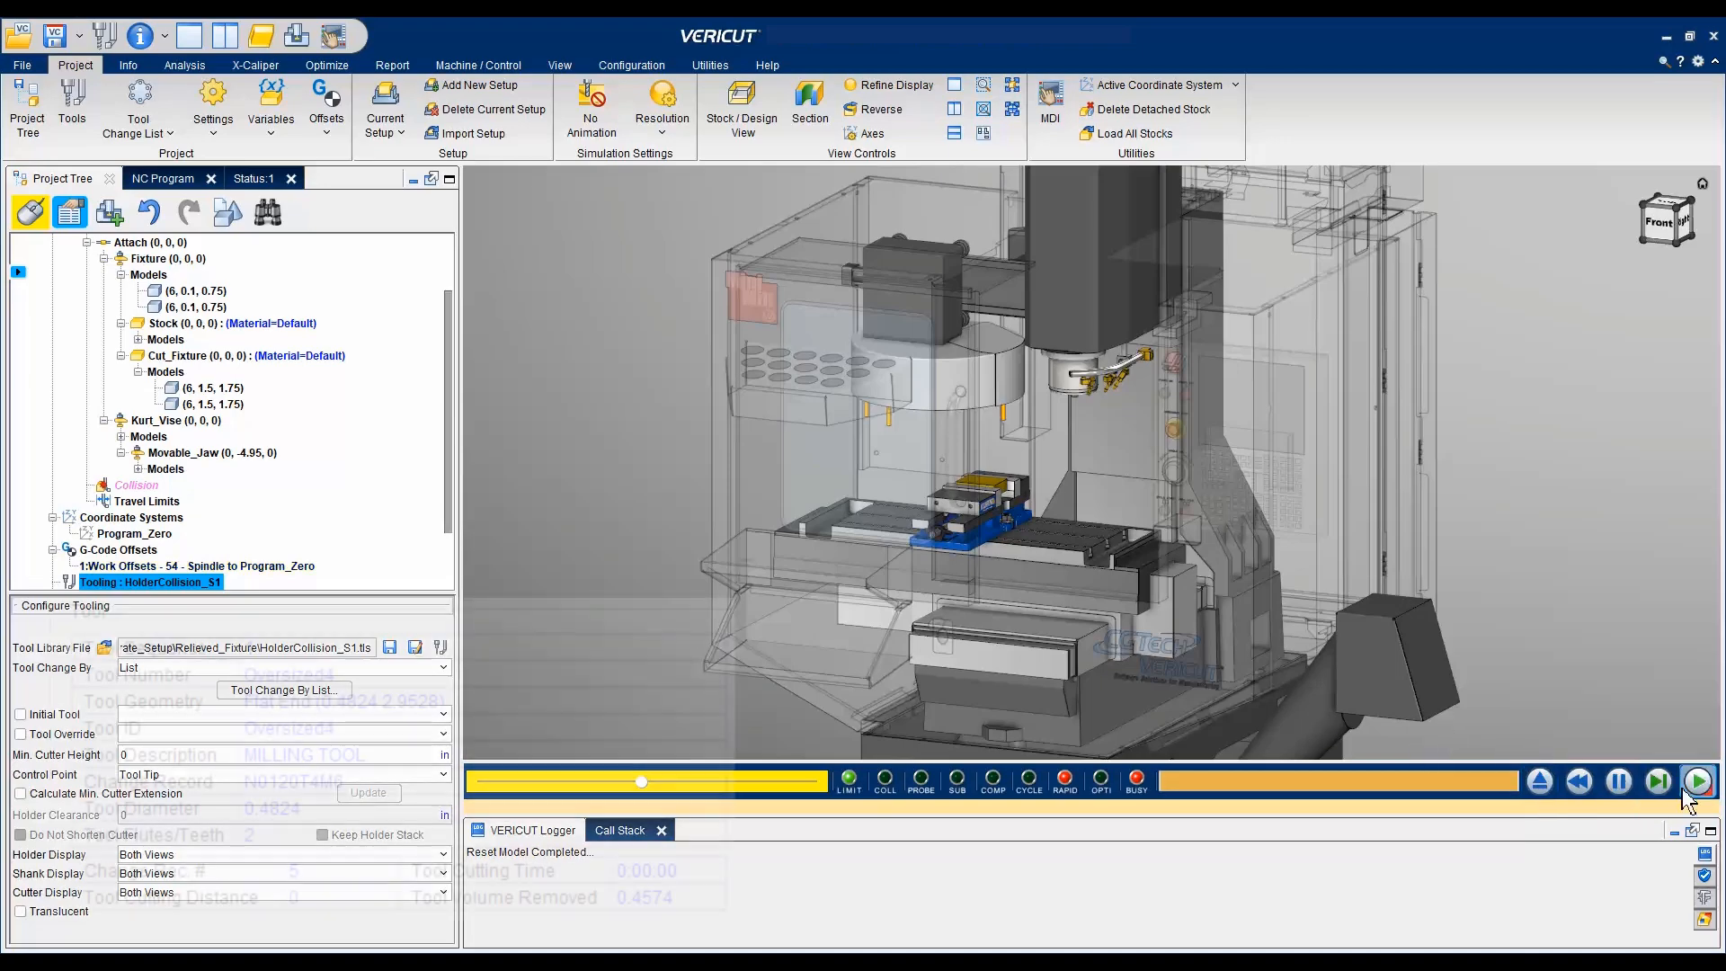
Rerun the simulation and choose Save Cut Stock on Cut_Fixture's cut stock.
{"action": "left_click", "coordinate": [1698, 781]}
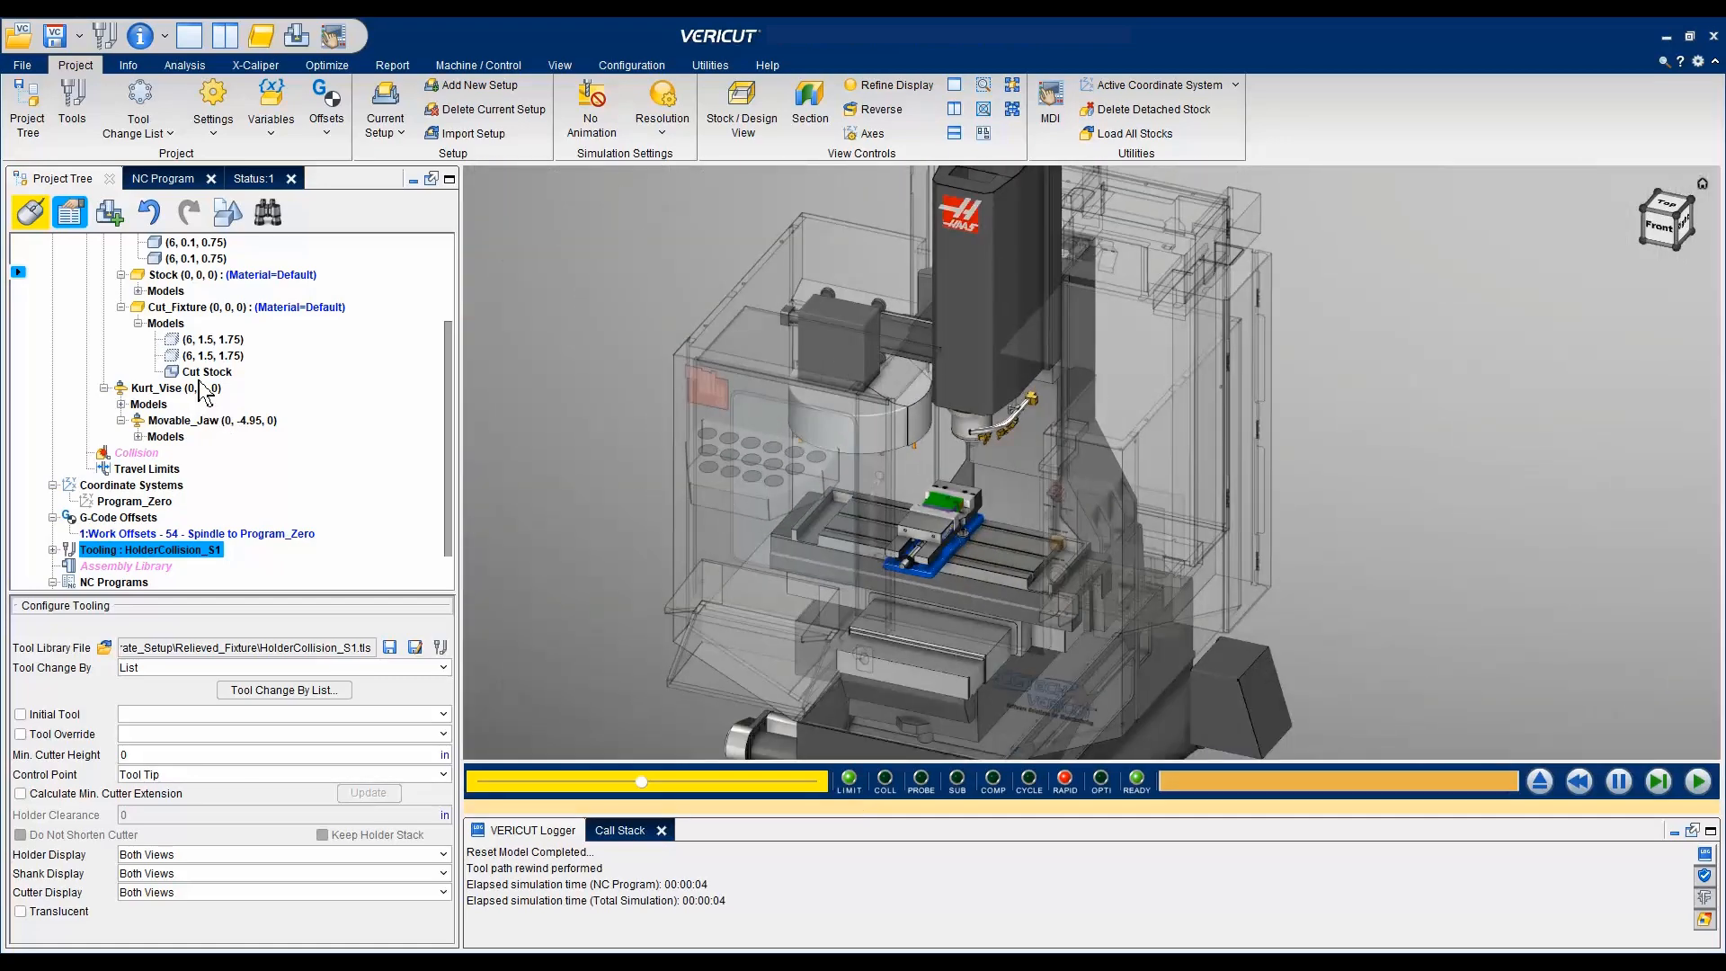
{"action": "right_click", "coordinate": [205, 371]}
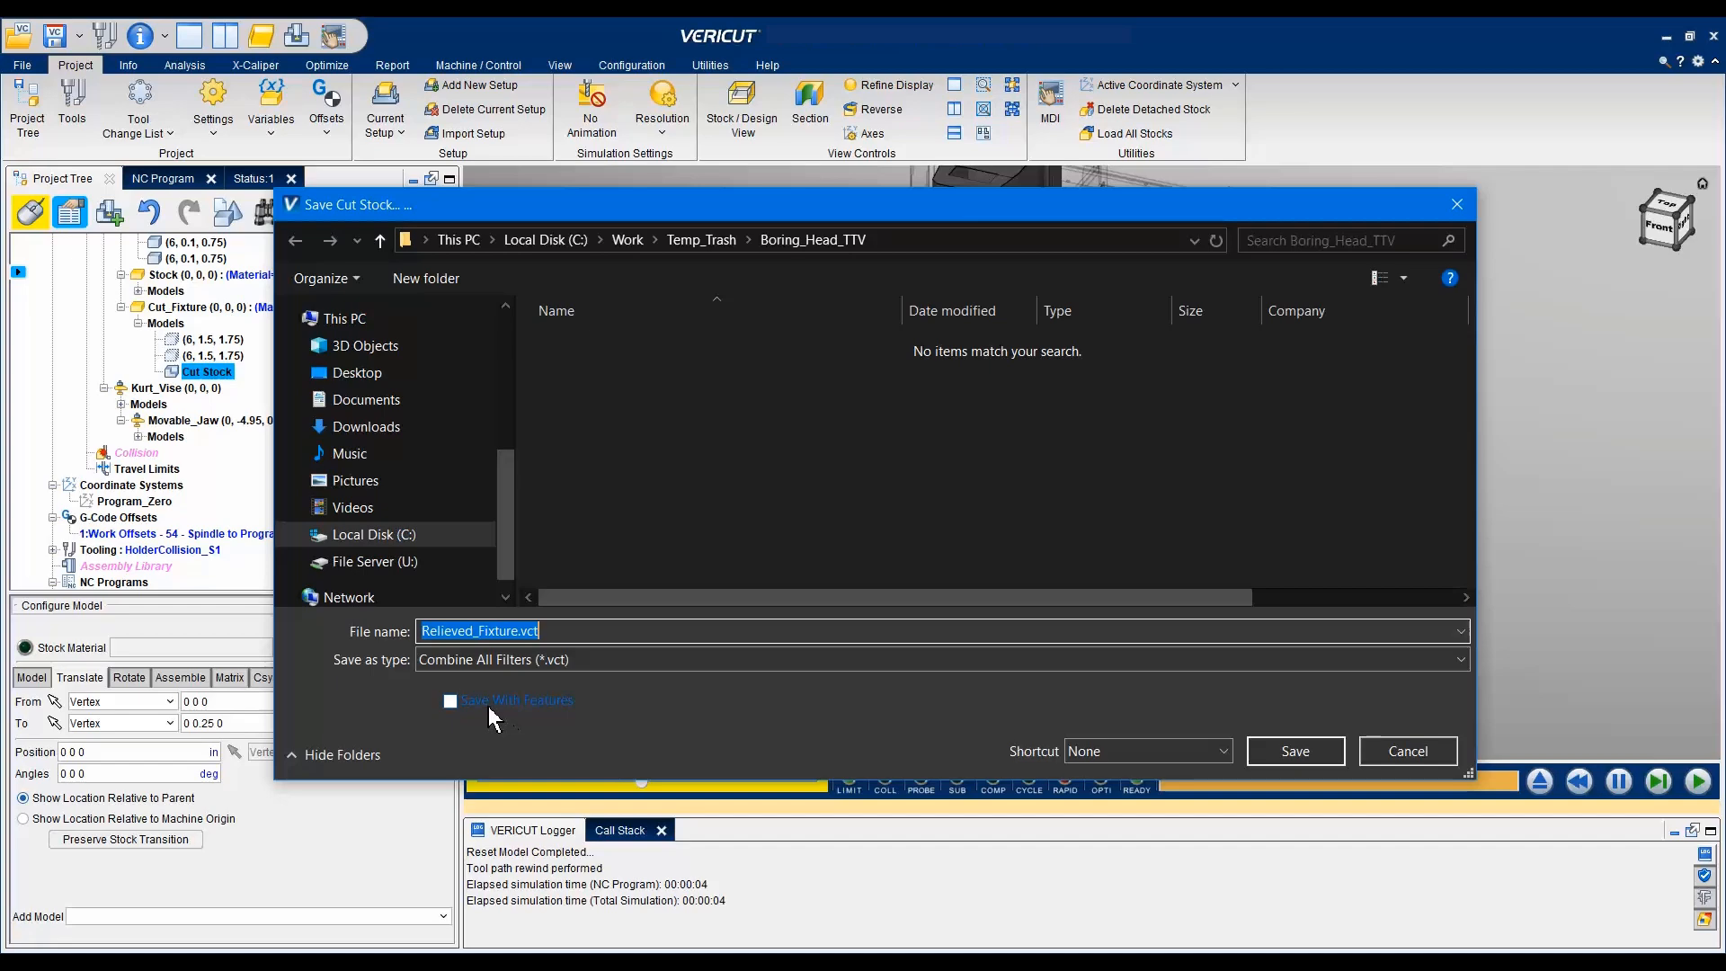
{"action": "mouse_move", "coordinate": [518, 713]}
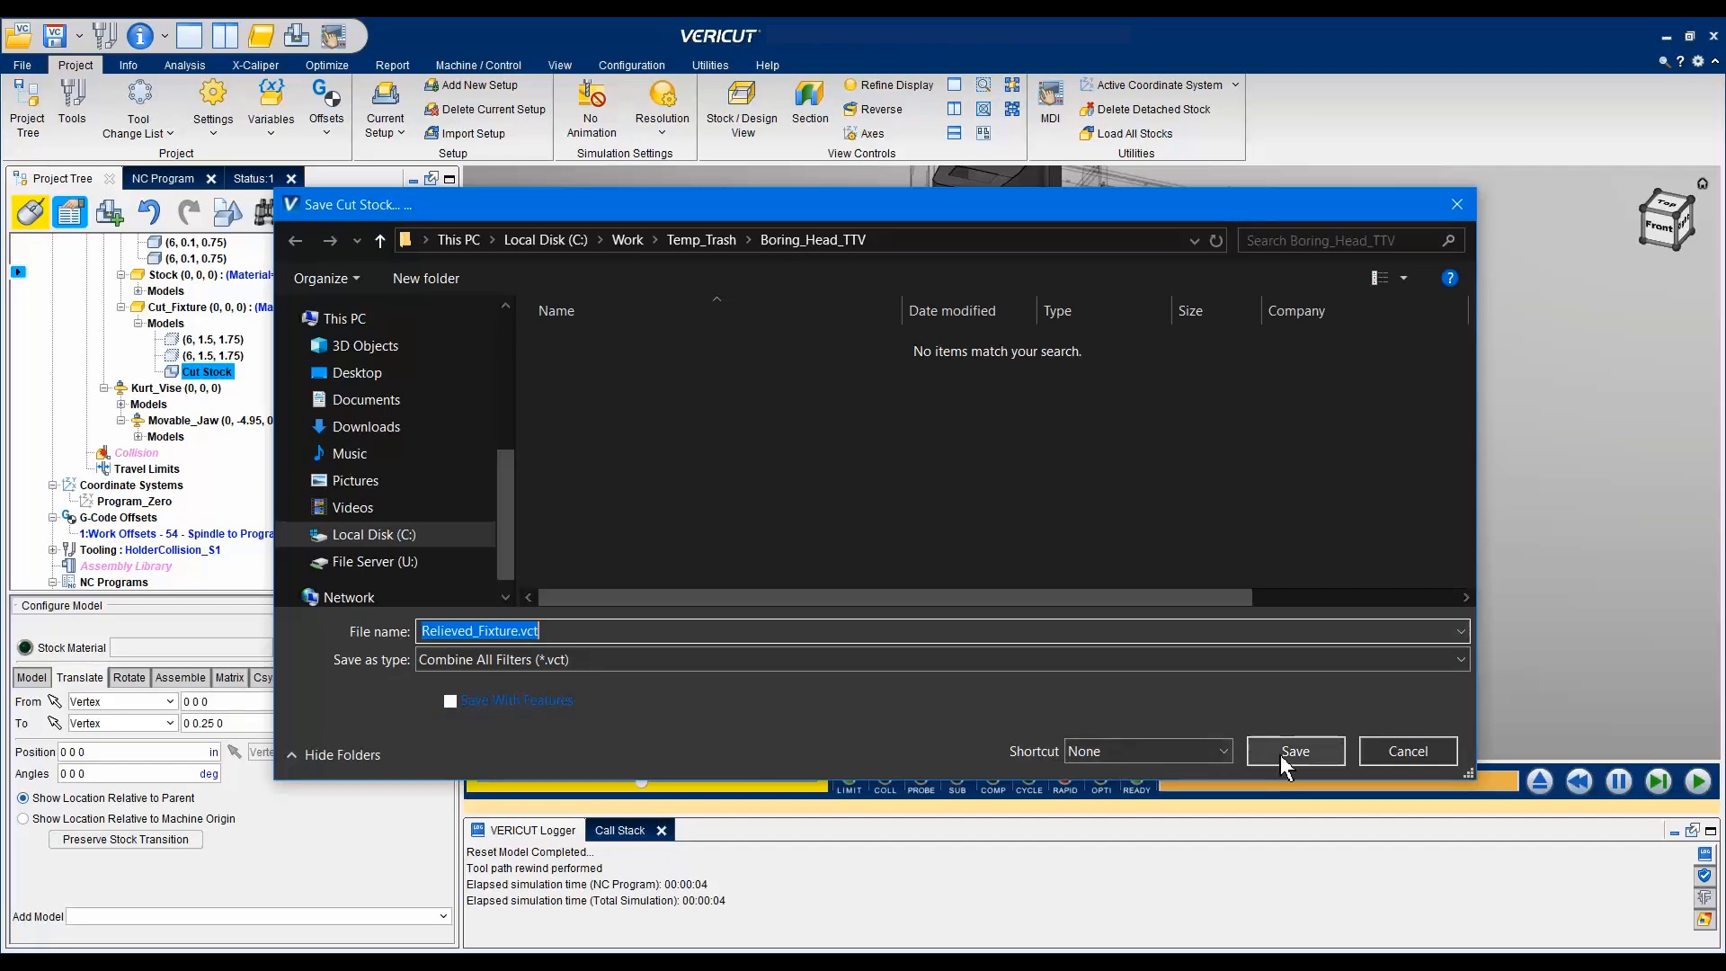
Save the cut stock as Relieved_Fixture.vct in Boring_Head_TTV.
{"action": "left_click", "coordinate": [1294, 751]}
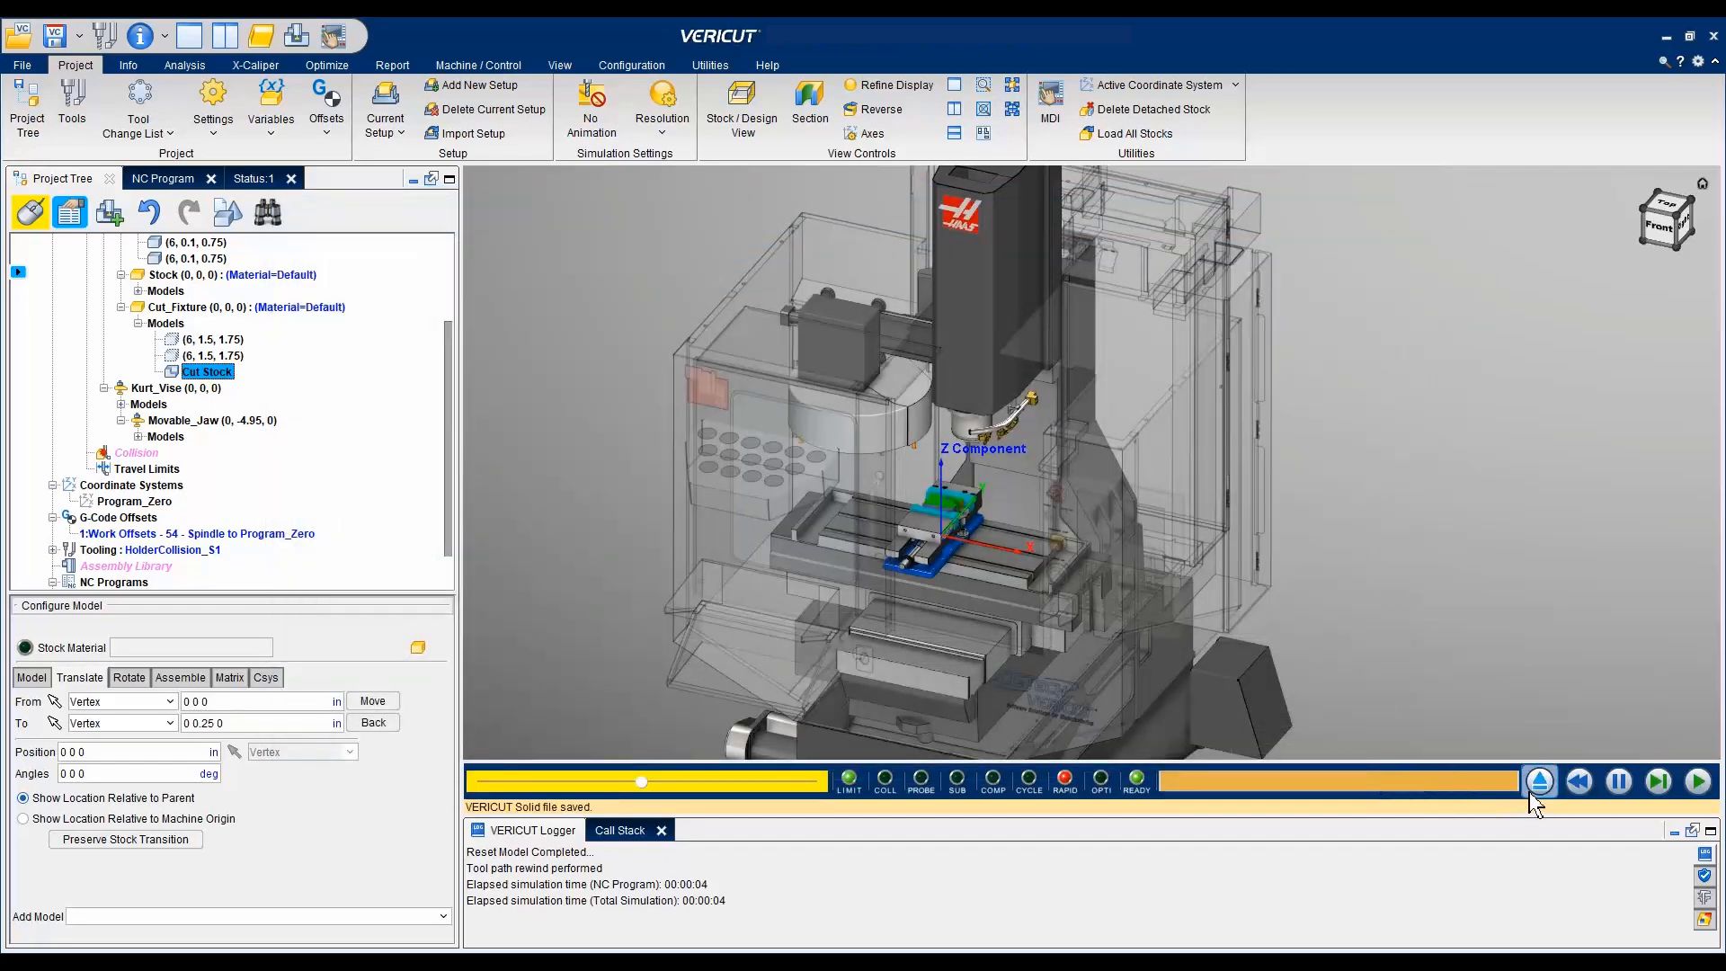
Disable the Cut_Fixture component, then bring up Fixture's actions menu.
{"action": "left_click", "coordinate": [83, 241]}
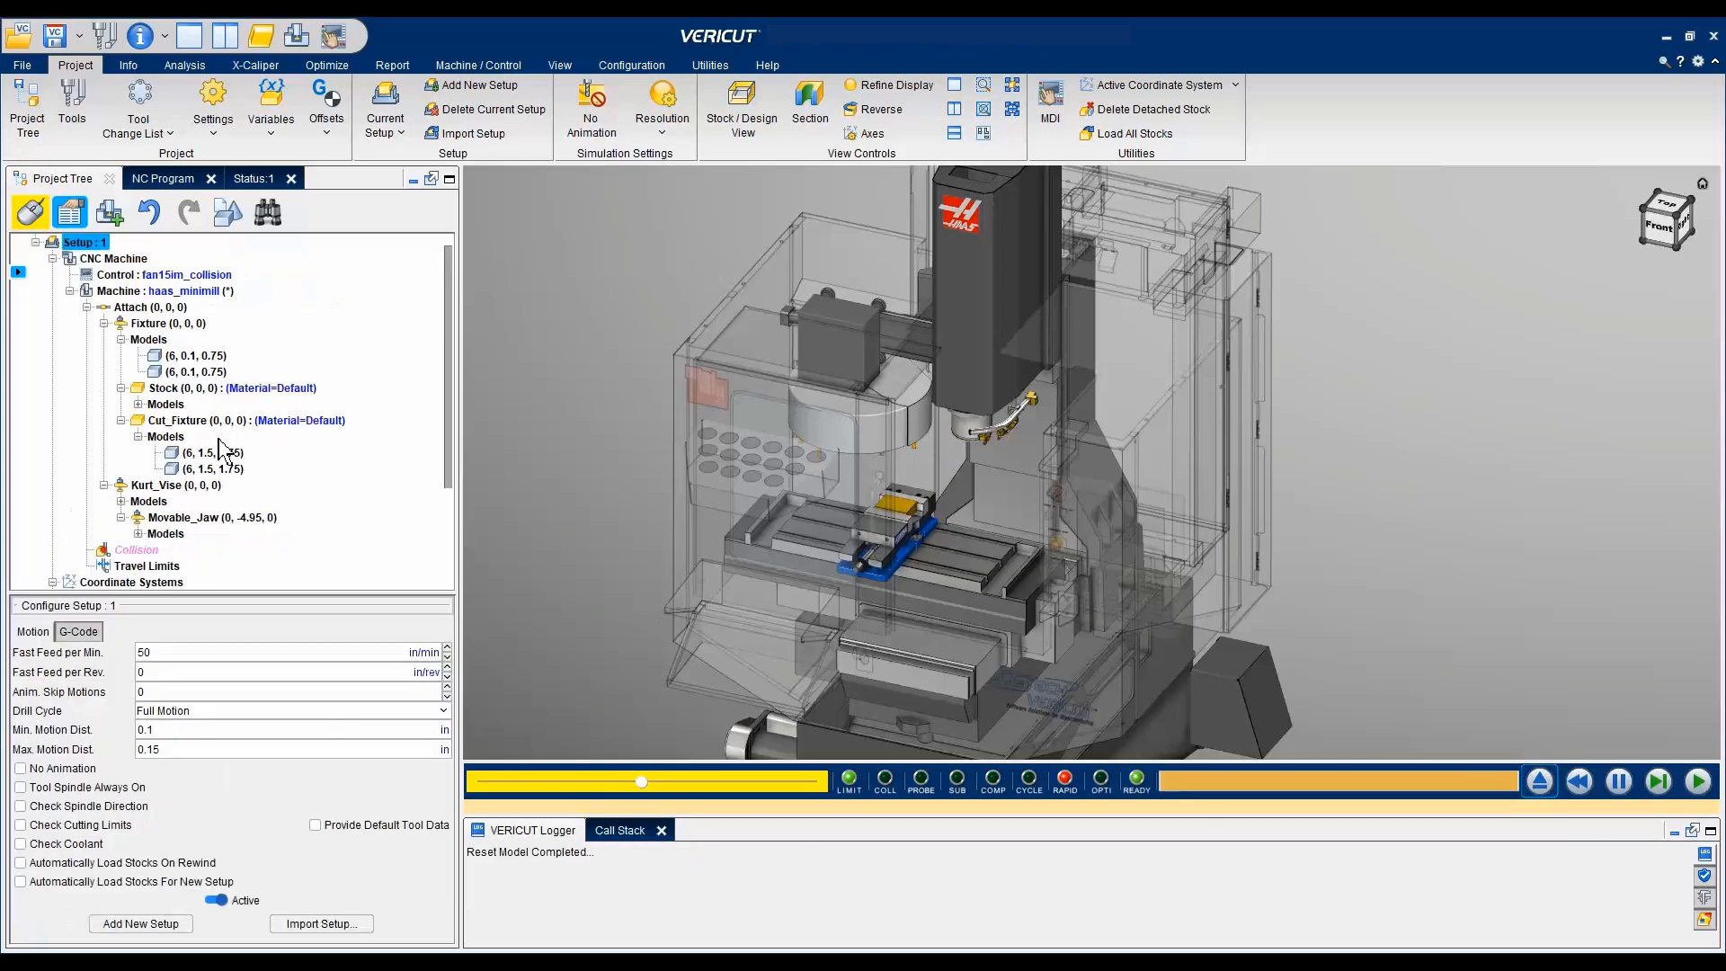
{"action": "right_click", "coordinate": [177, 420]}
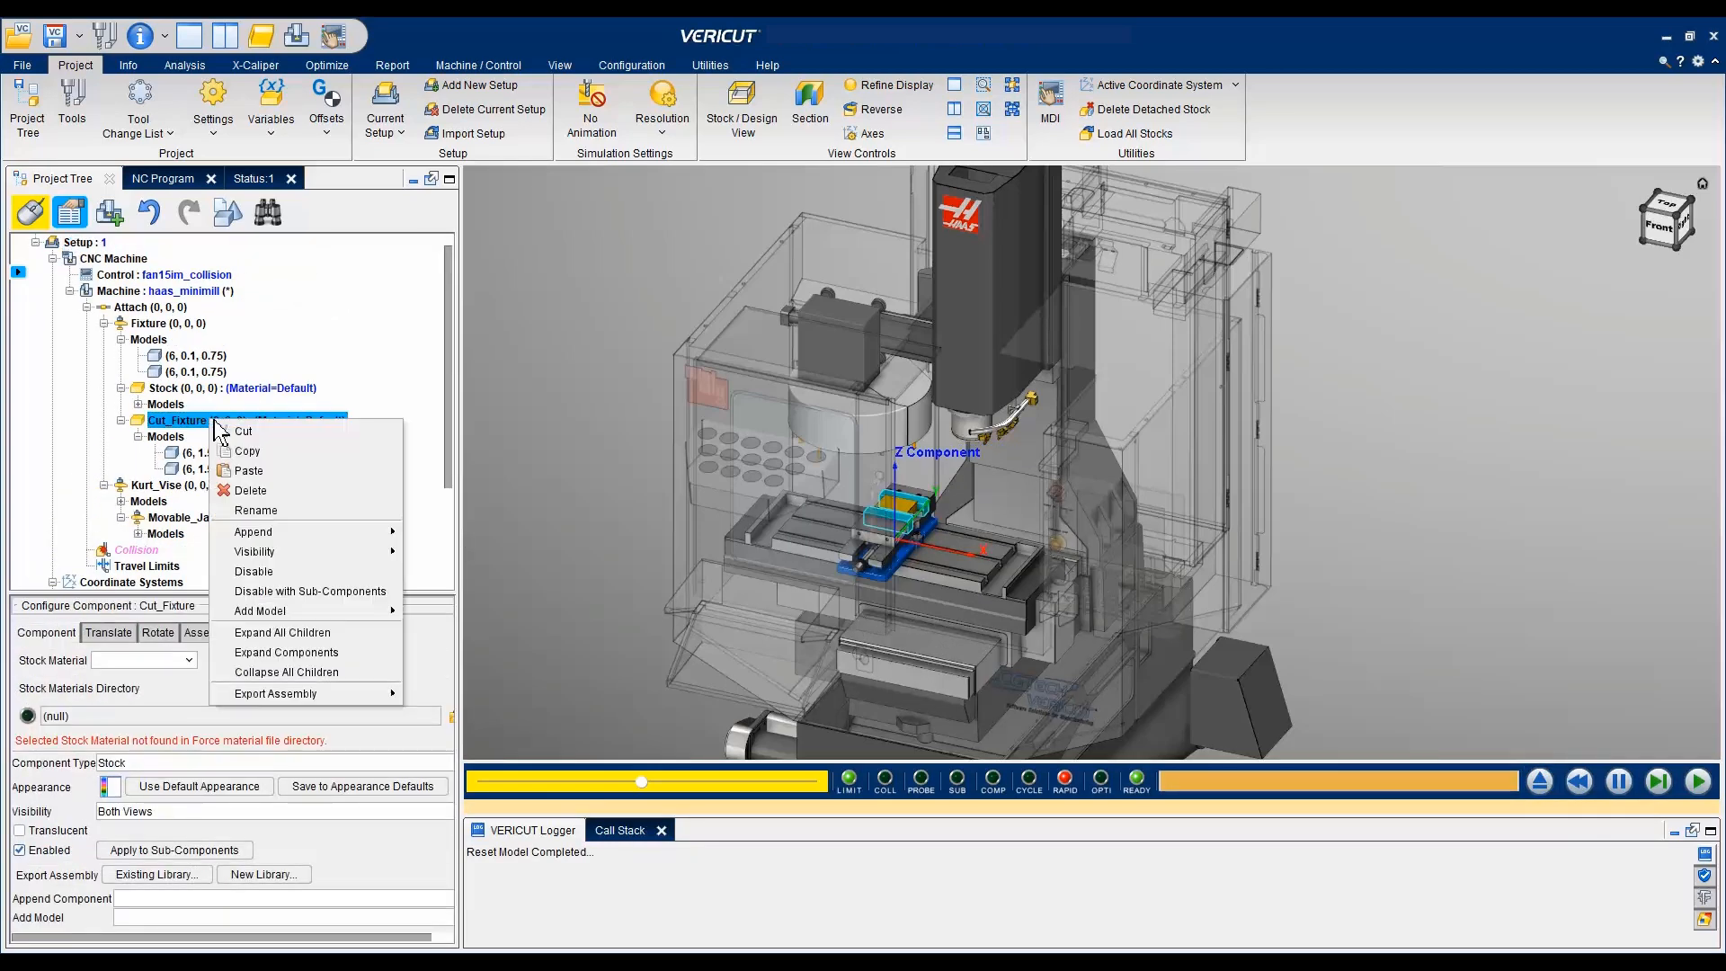
{"action": "mouse_move", "coordinate": [254, 569]}
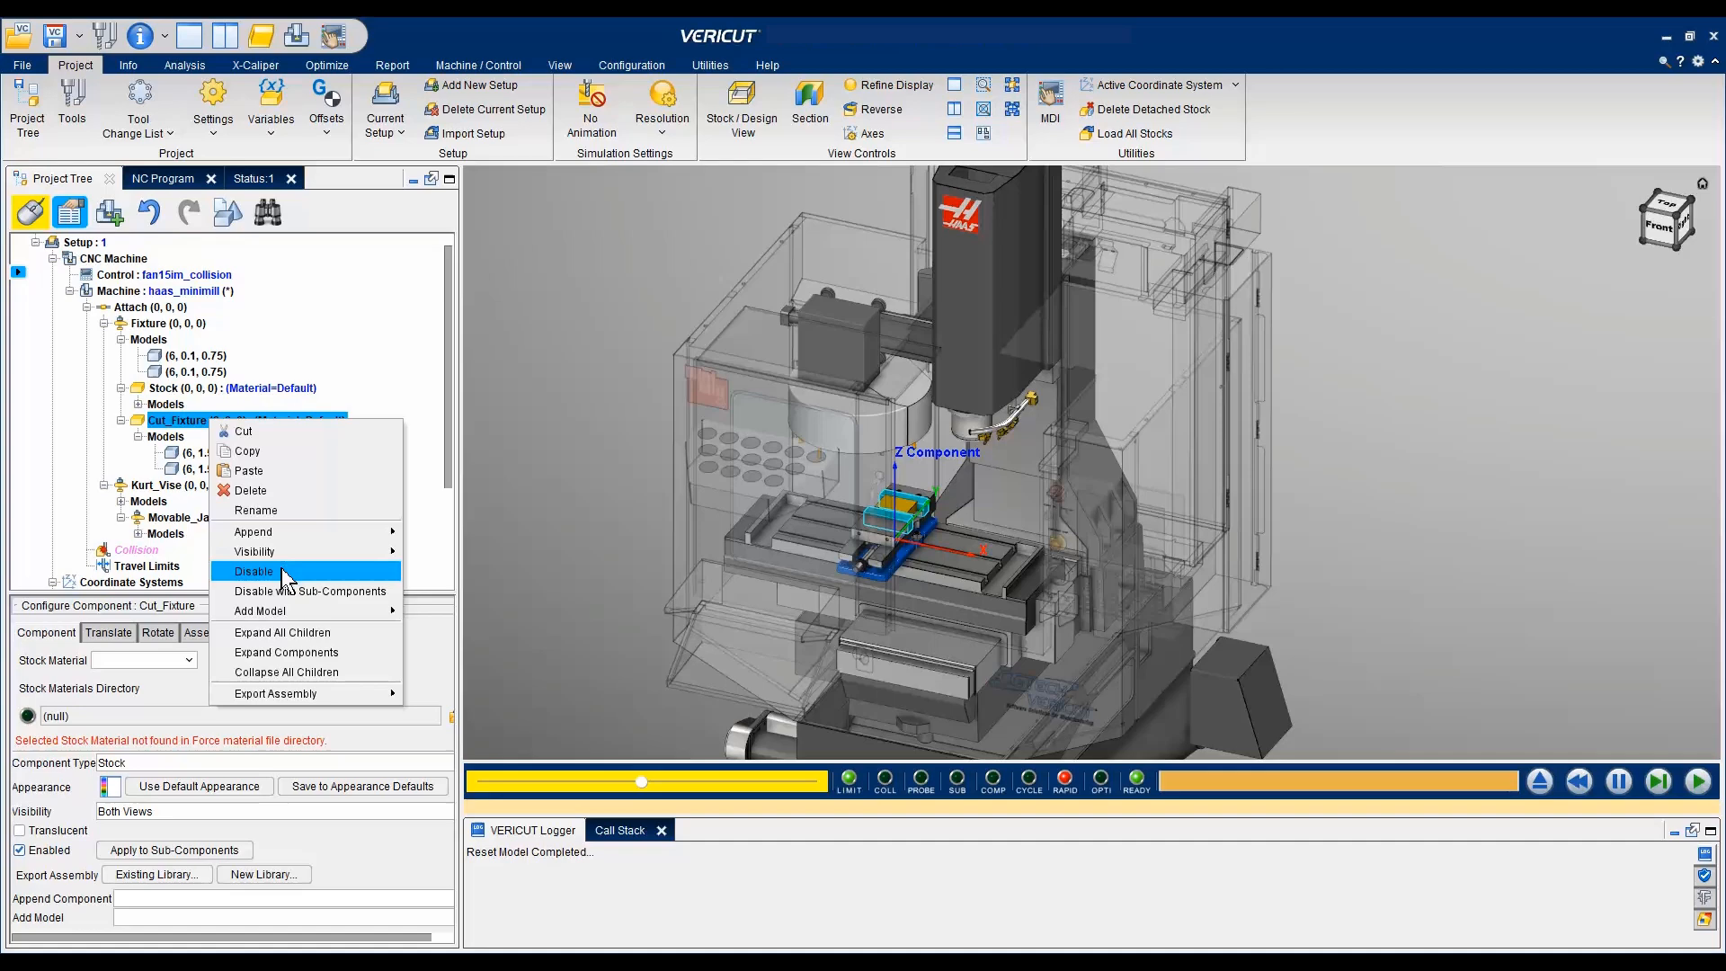
{"action": "left_click", "coordinate": [254, 570]}
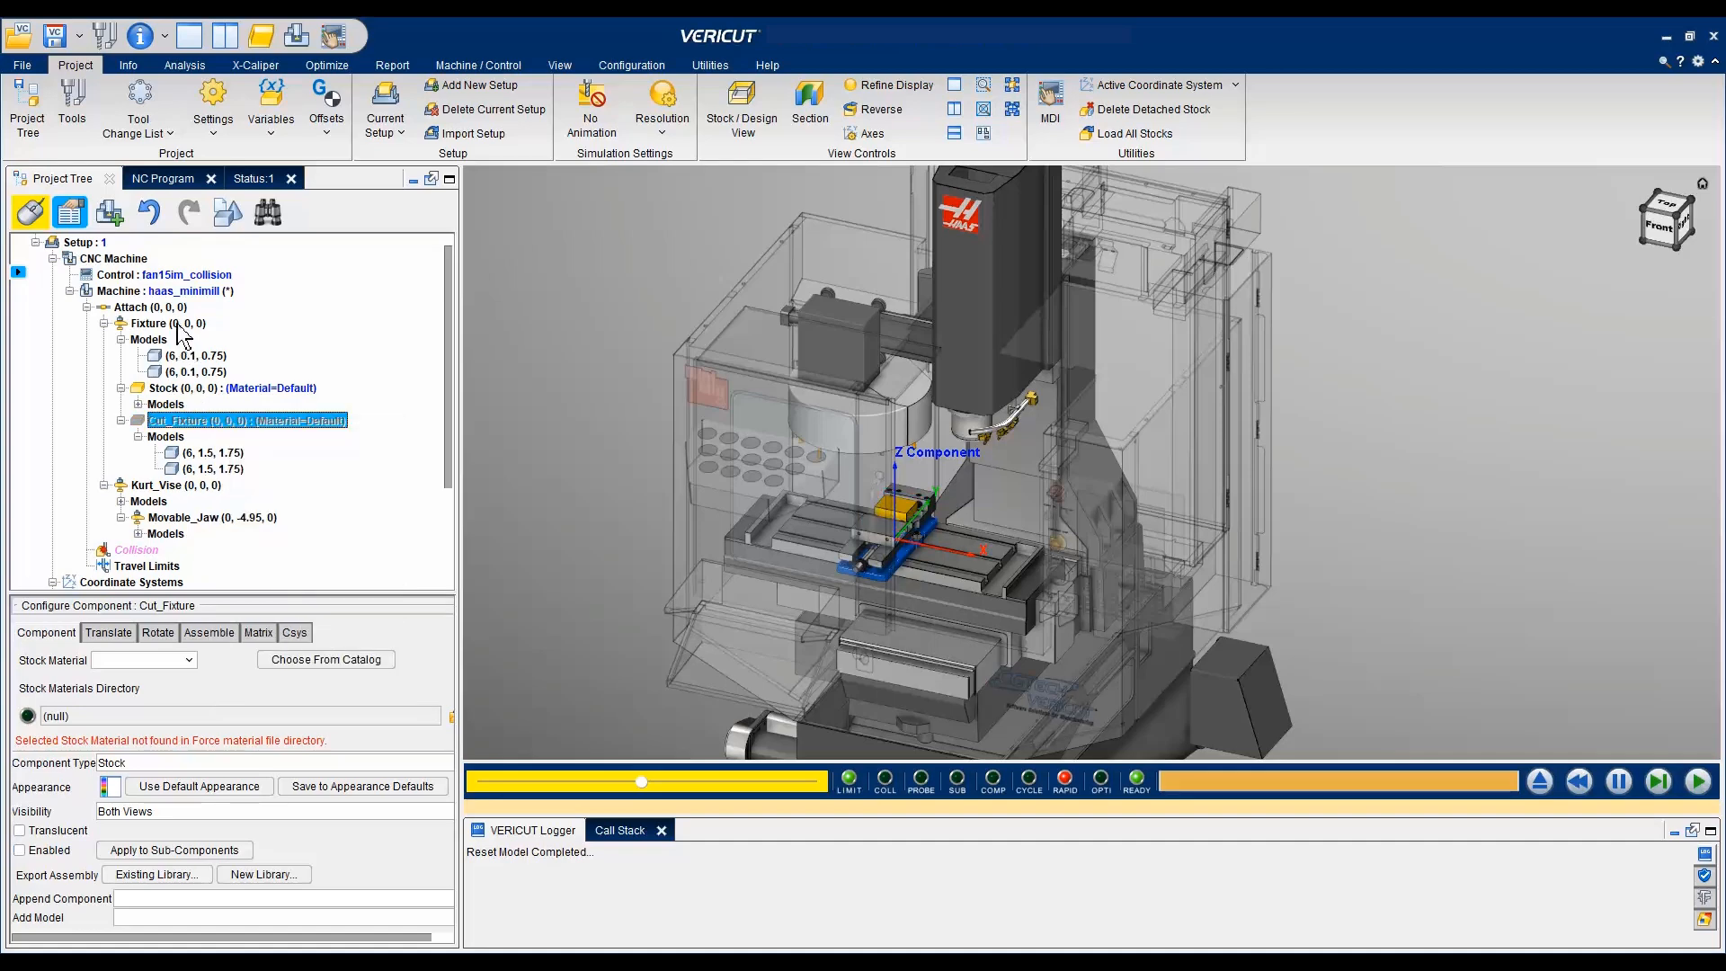
{"action": "right_click", "coordinate": [149, 323]}
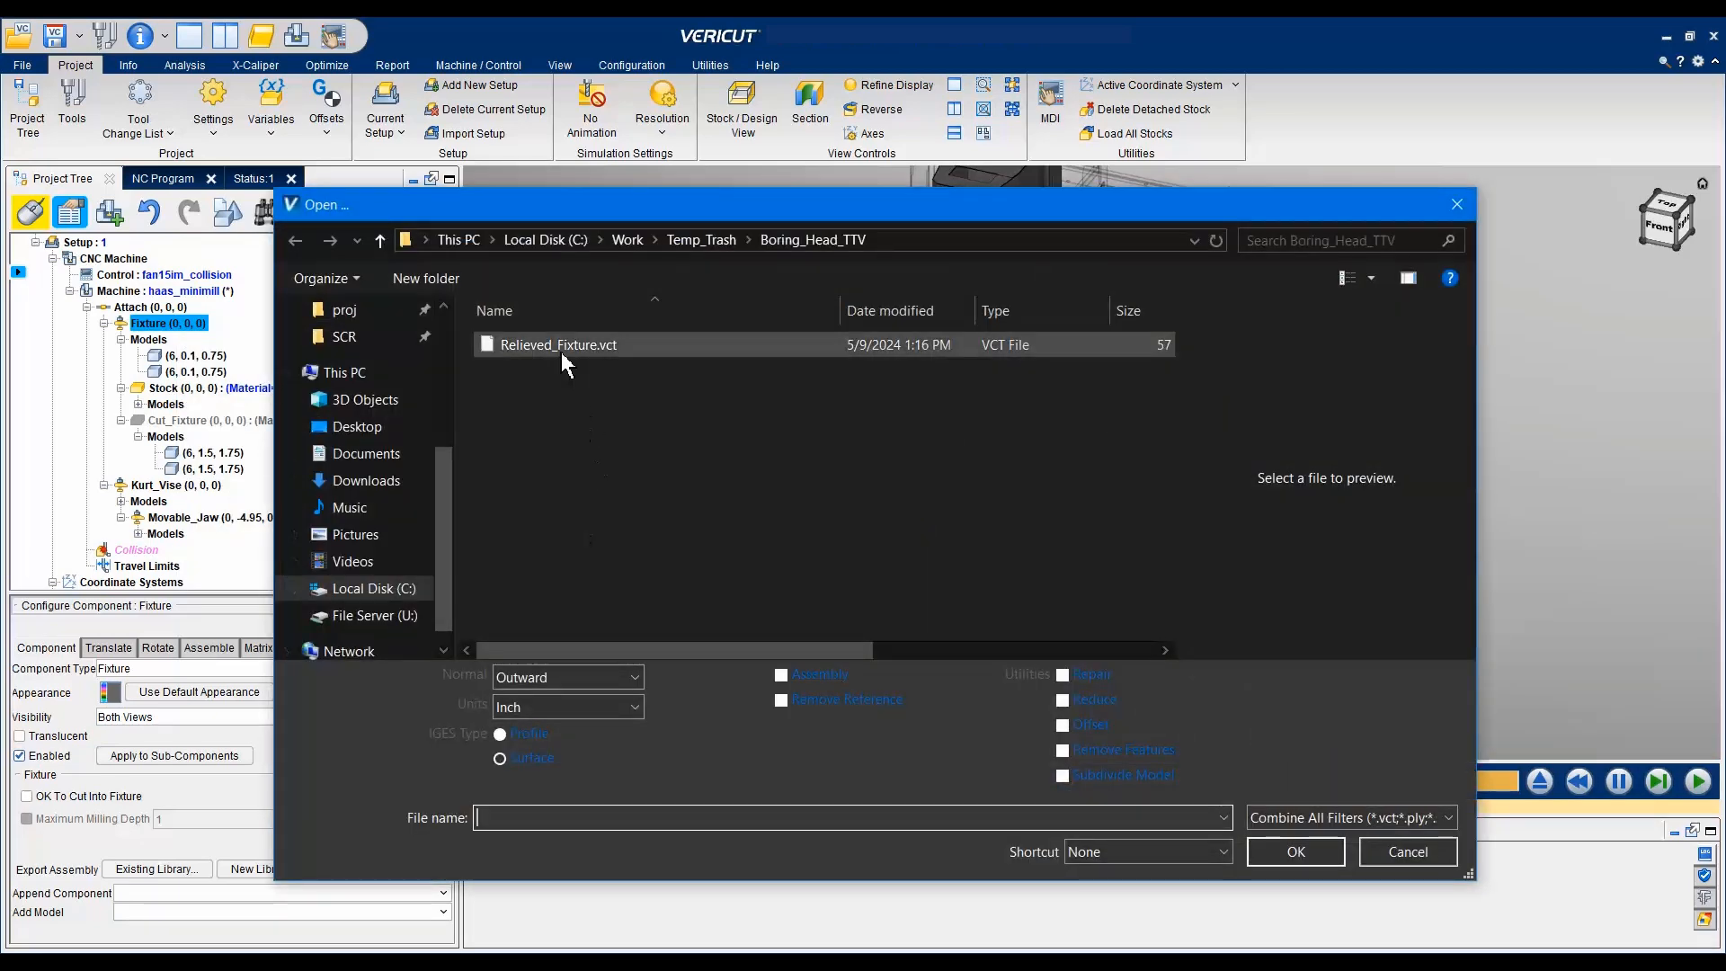
Select Relieved_Fixture.vct and add it as a model under Fixture.
{"action": "left_click", "coordinate": [558, 344]}
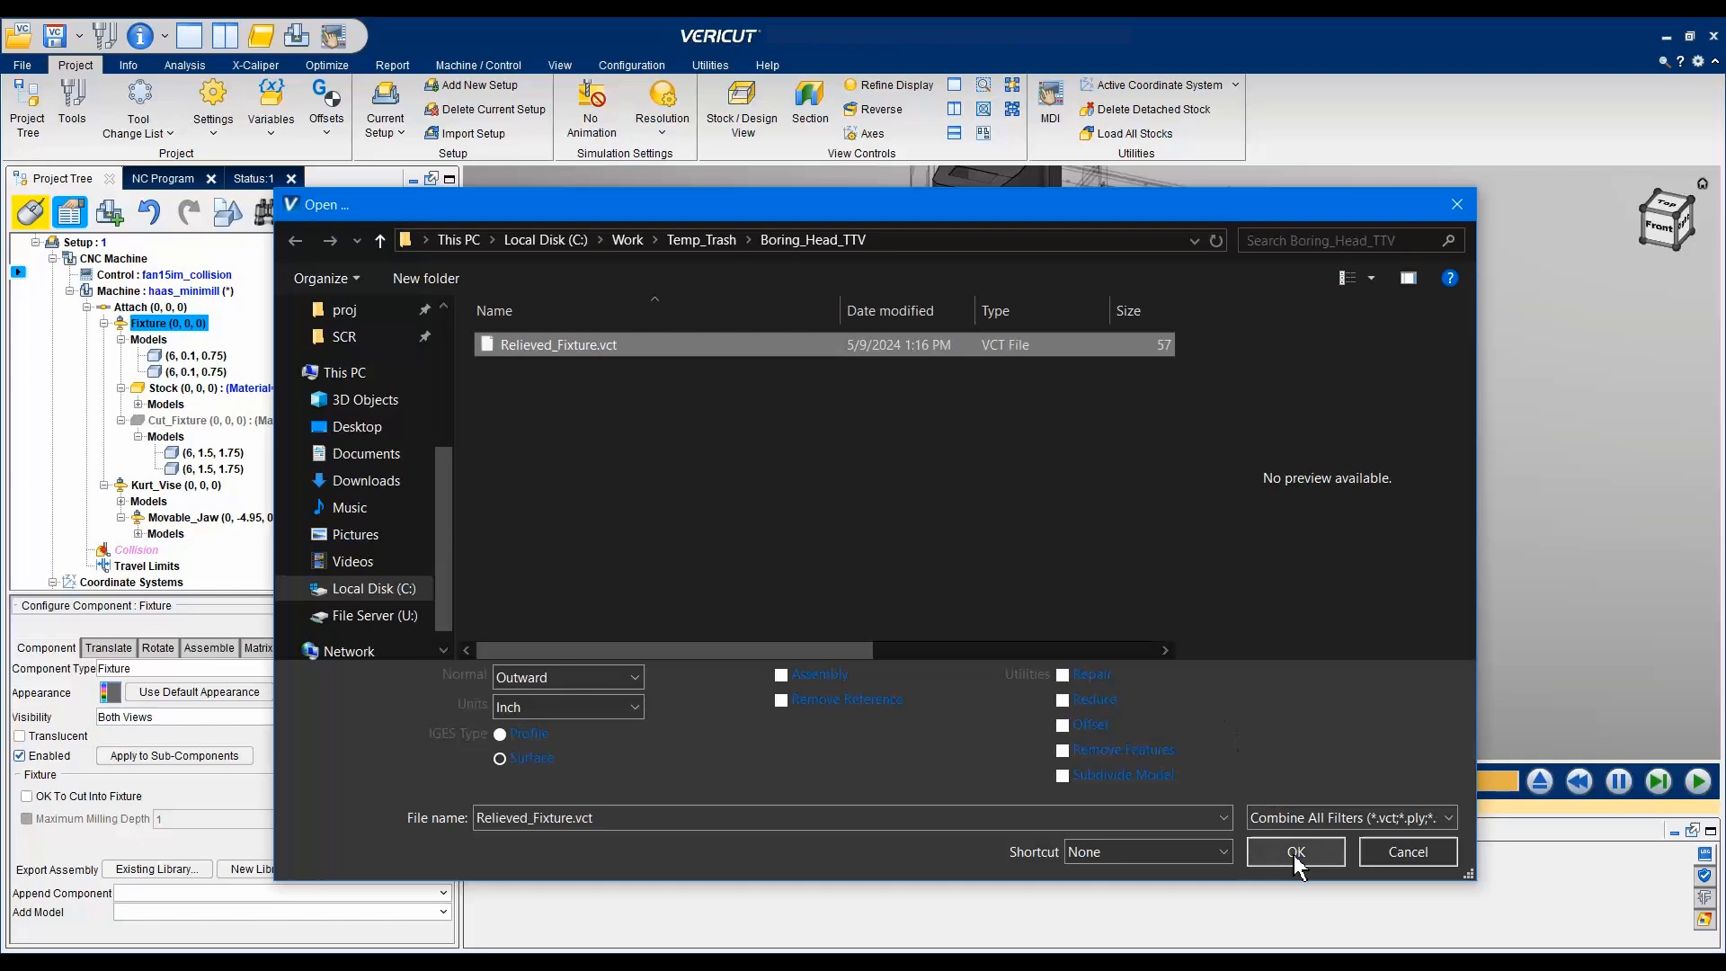
{"action": "left_click", "coordinate": [1295, 851]}
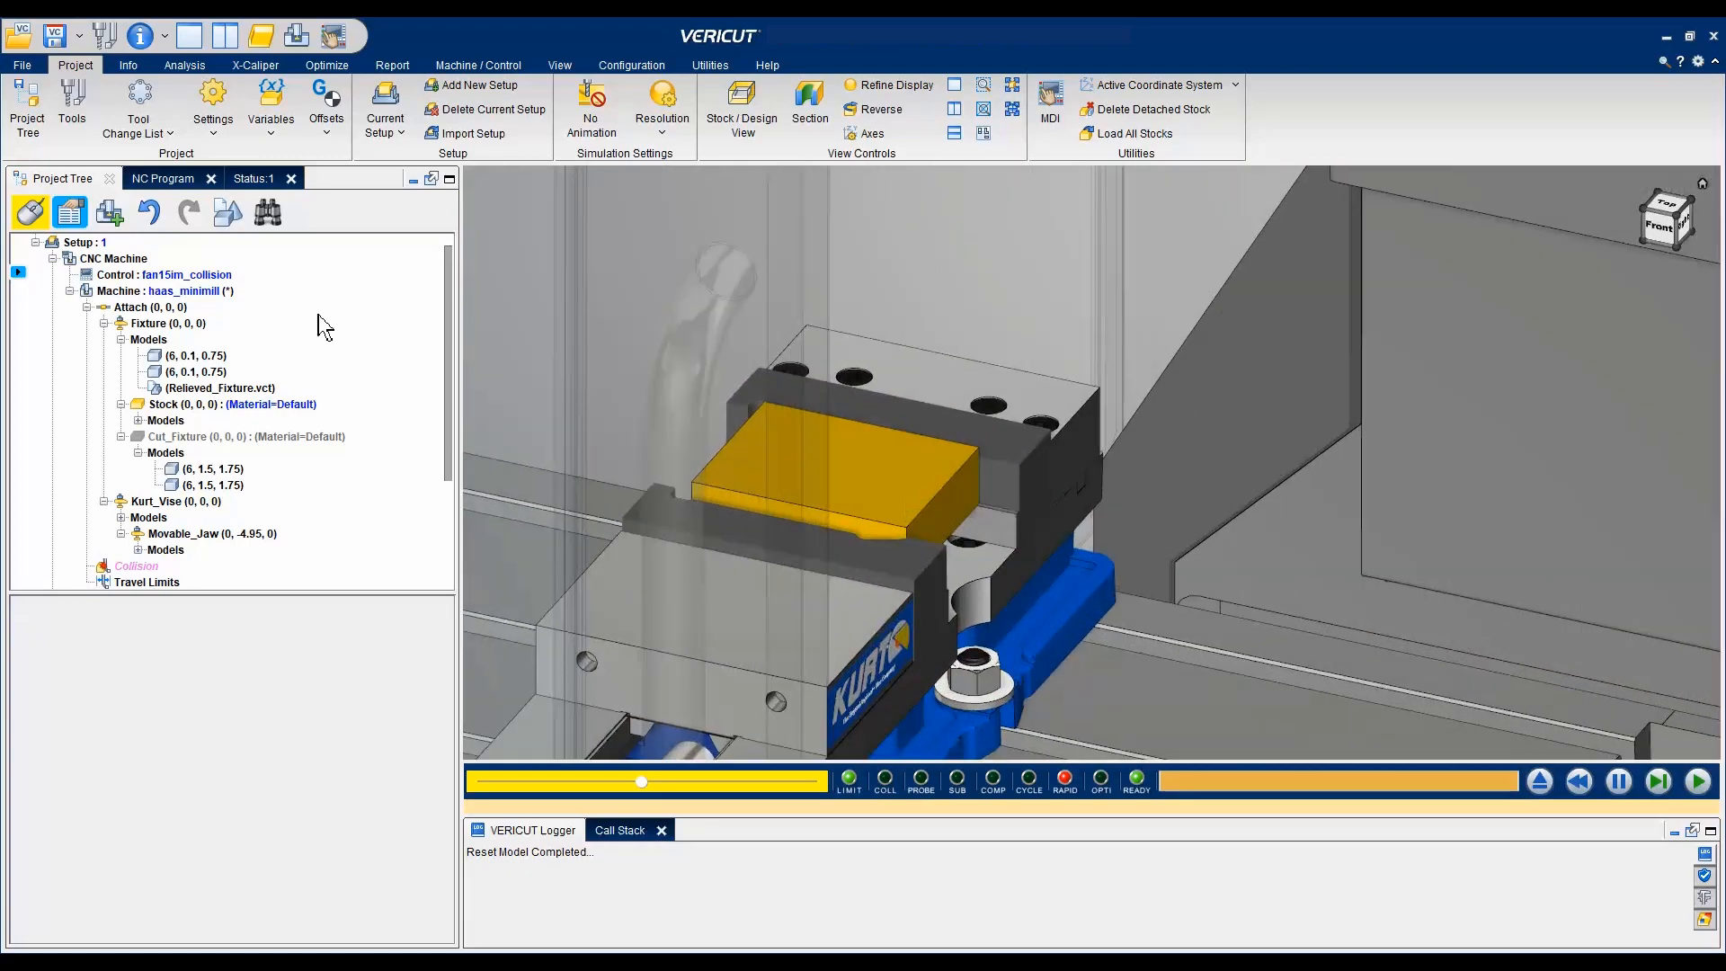
Delete the Oversized4 event from the Tool Change List.
{"action": "left_click", "coordinate": [137, 107]}
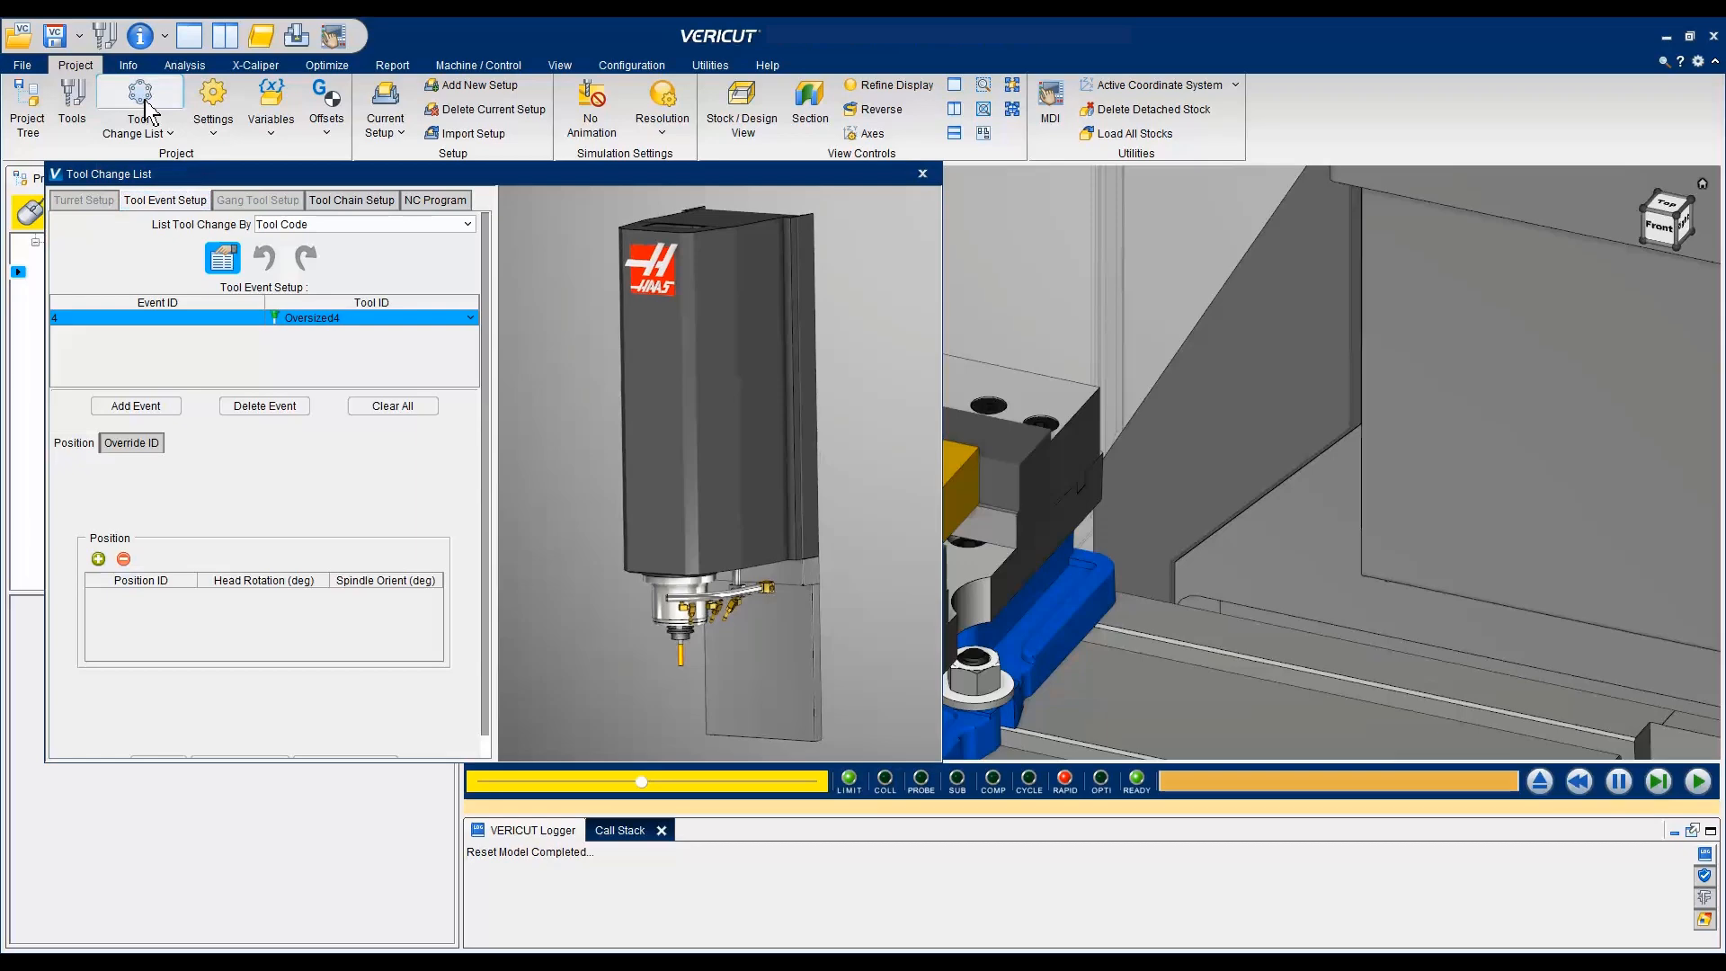
{"action": "mouse_move", "coordinate": [264, 405]}
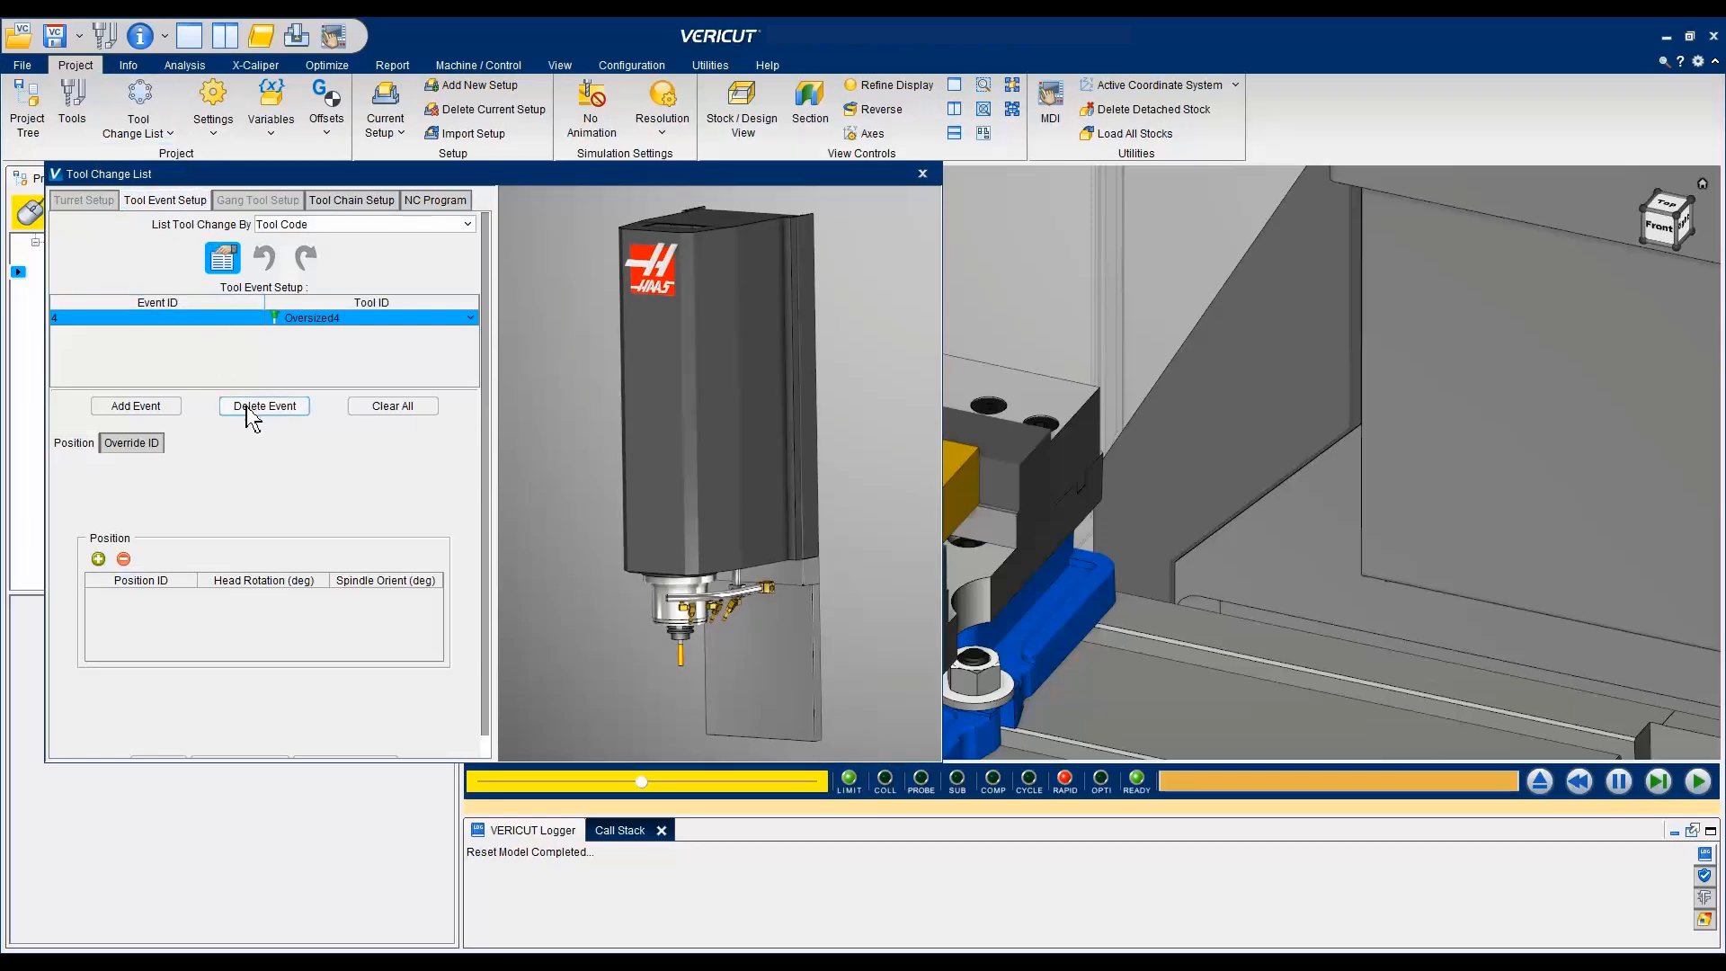
{"action": "left_click", "coordinate": [263, 406]}
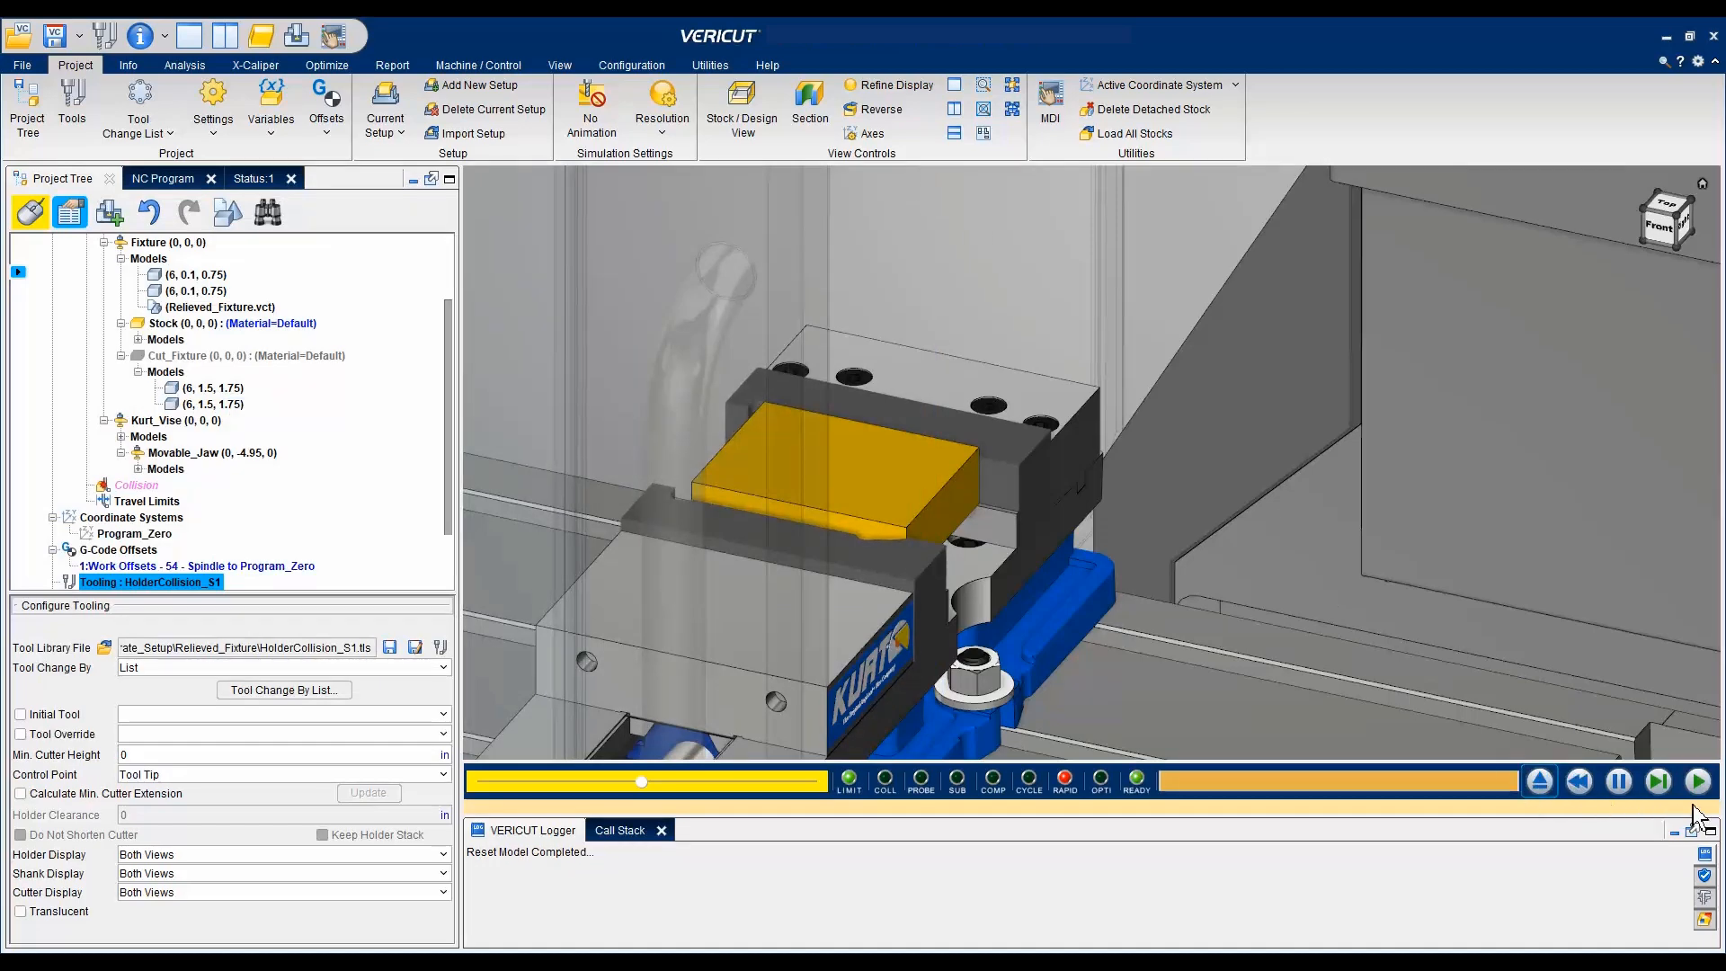
Play the Relieve_Fixture NC program through to completion with the relieved fixture loaded.
{"action": "left_click", "coordinate": [1698, 780]}
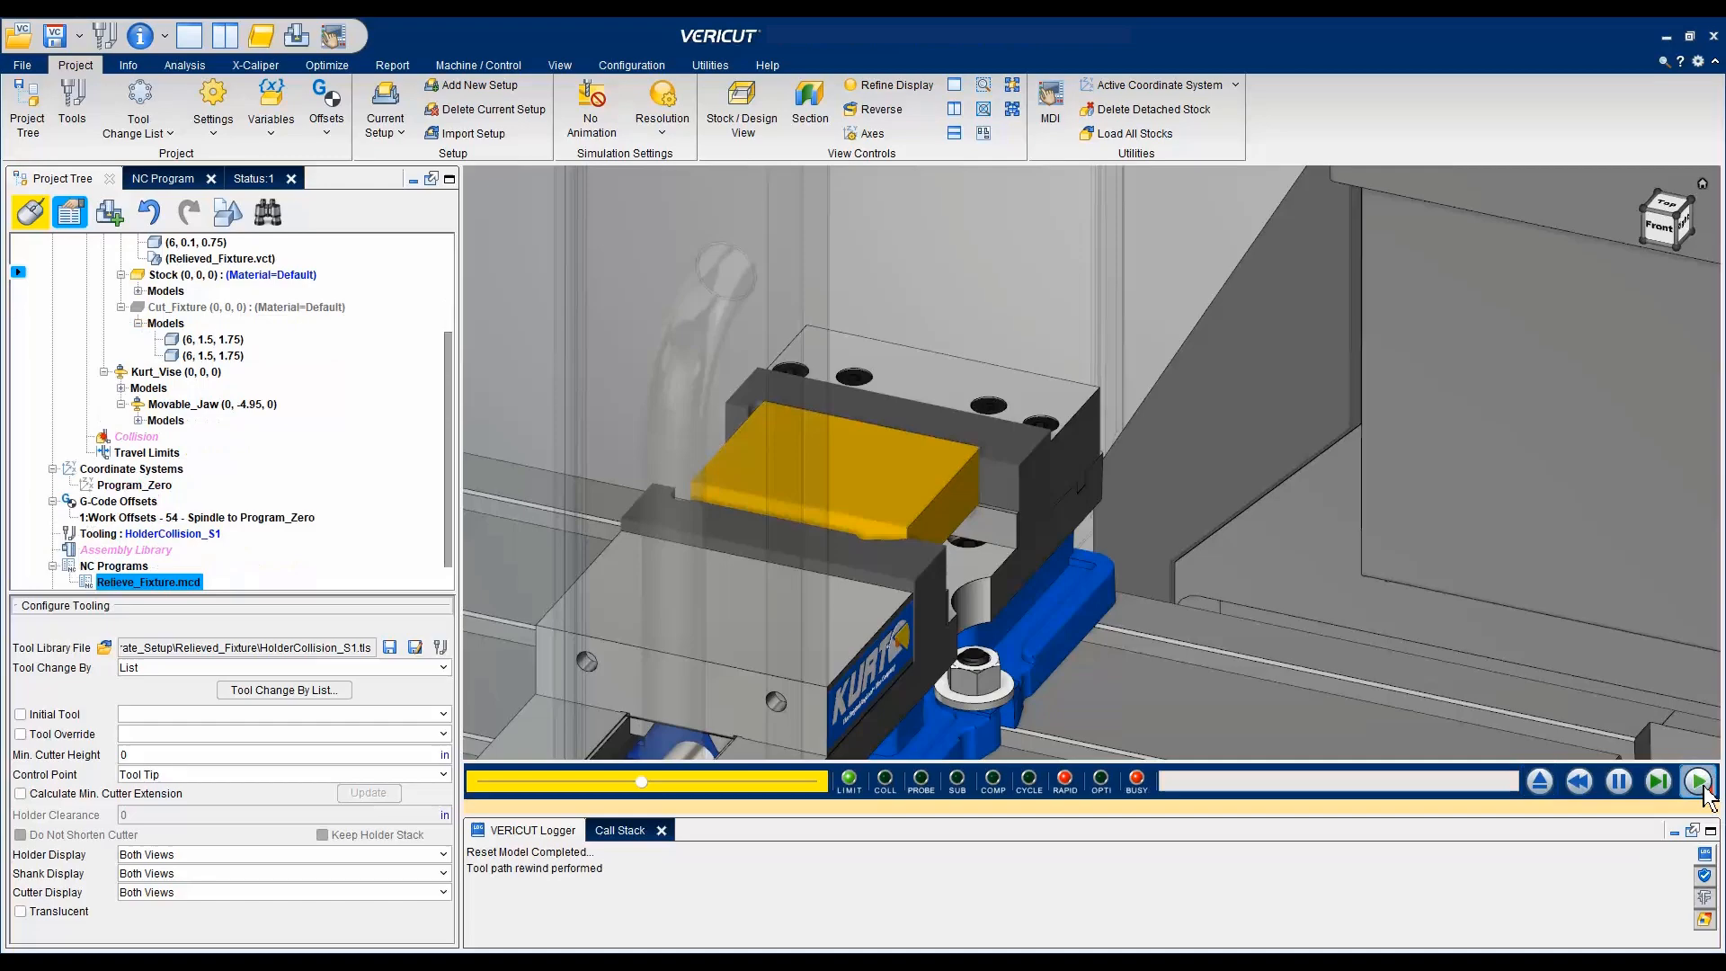
{"action": "left_click", "coordinate": [1698, 780]}
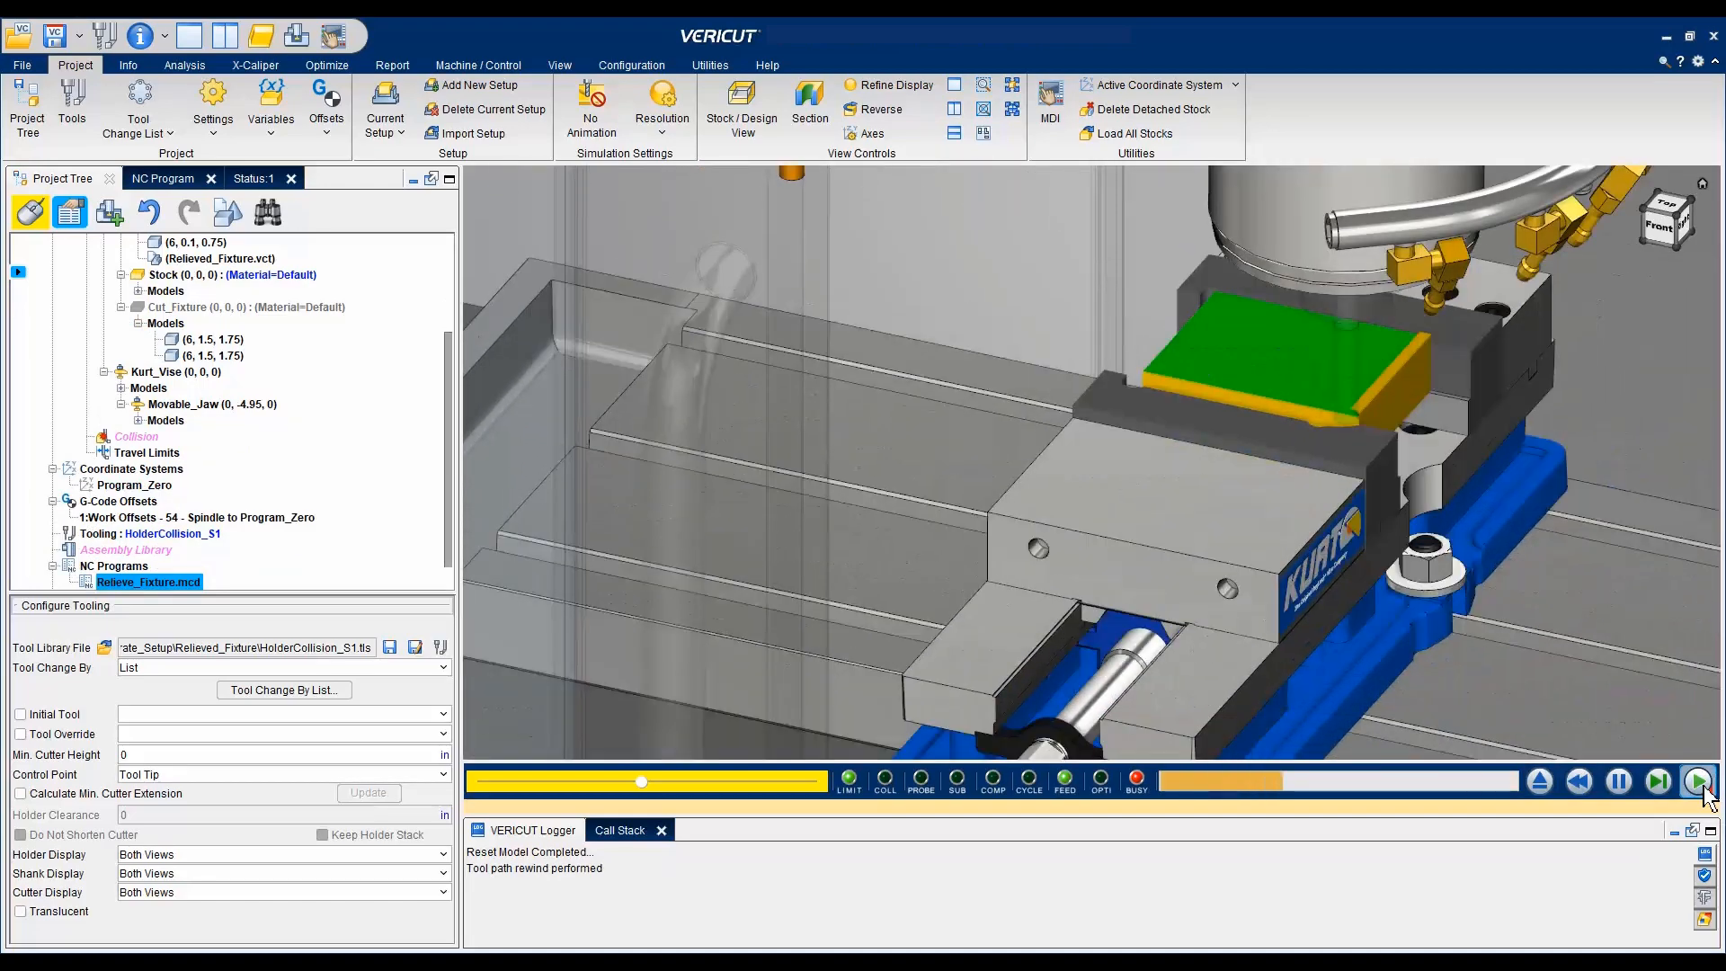
{"action": "left_click", "coordinate": [1698, 780]}
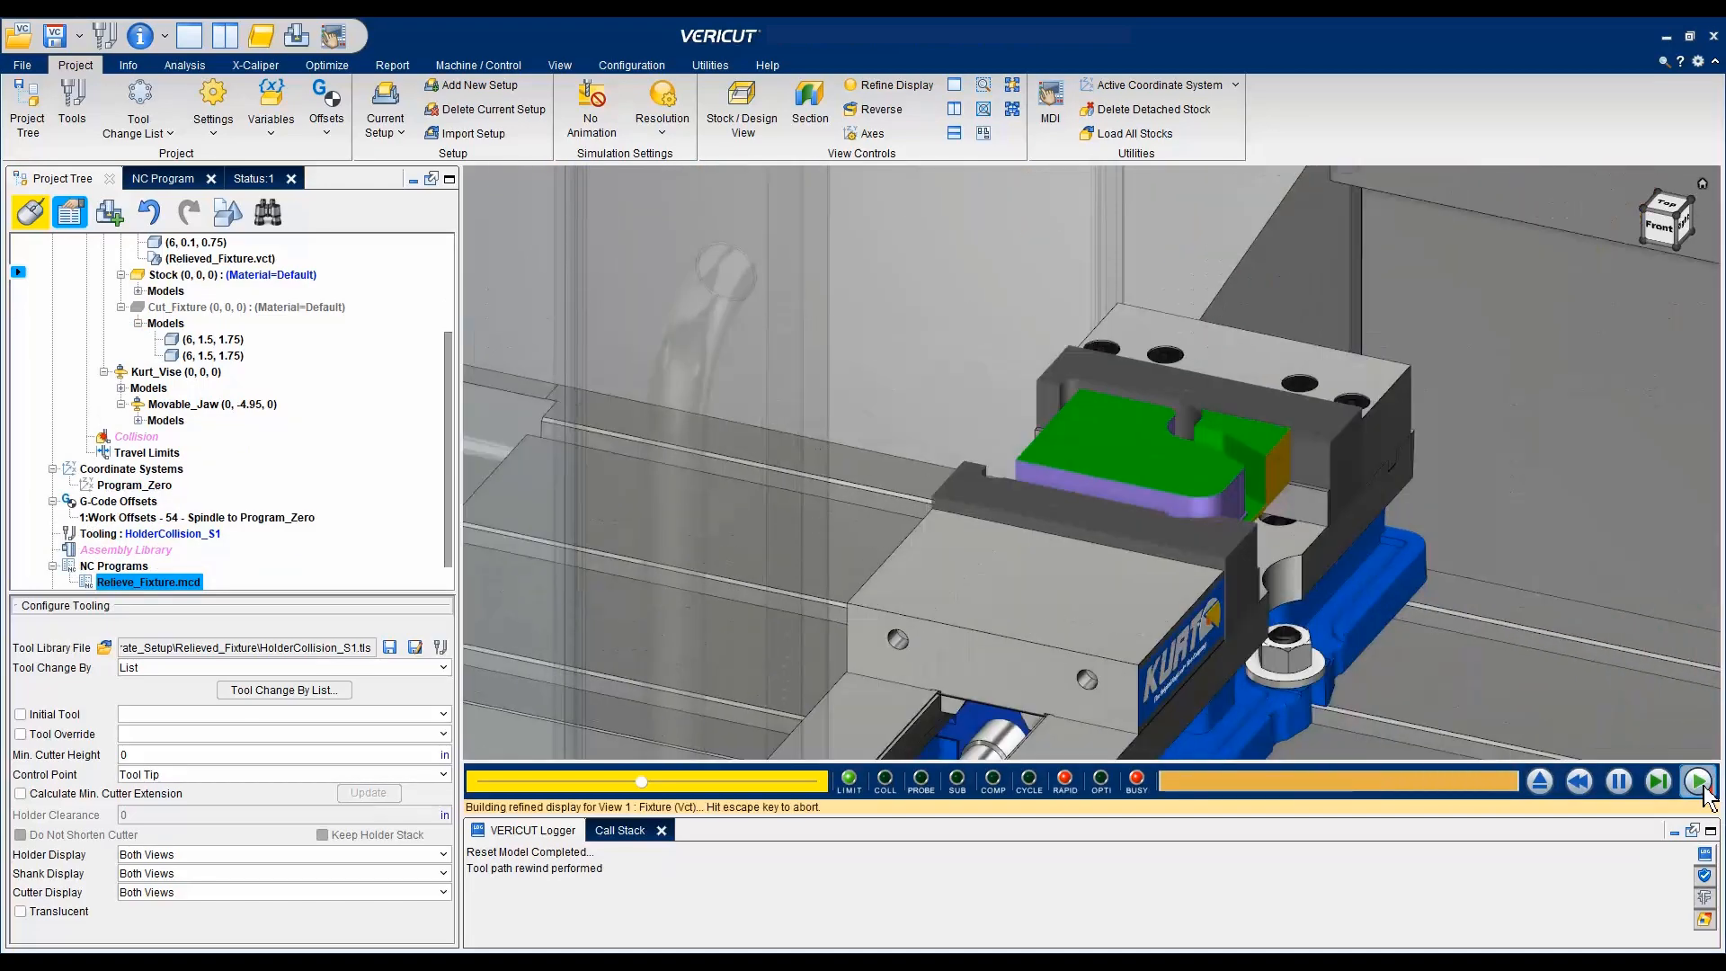
{"action": "left_click", "coordinate": [1698, 781]}
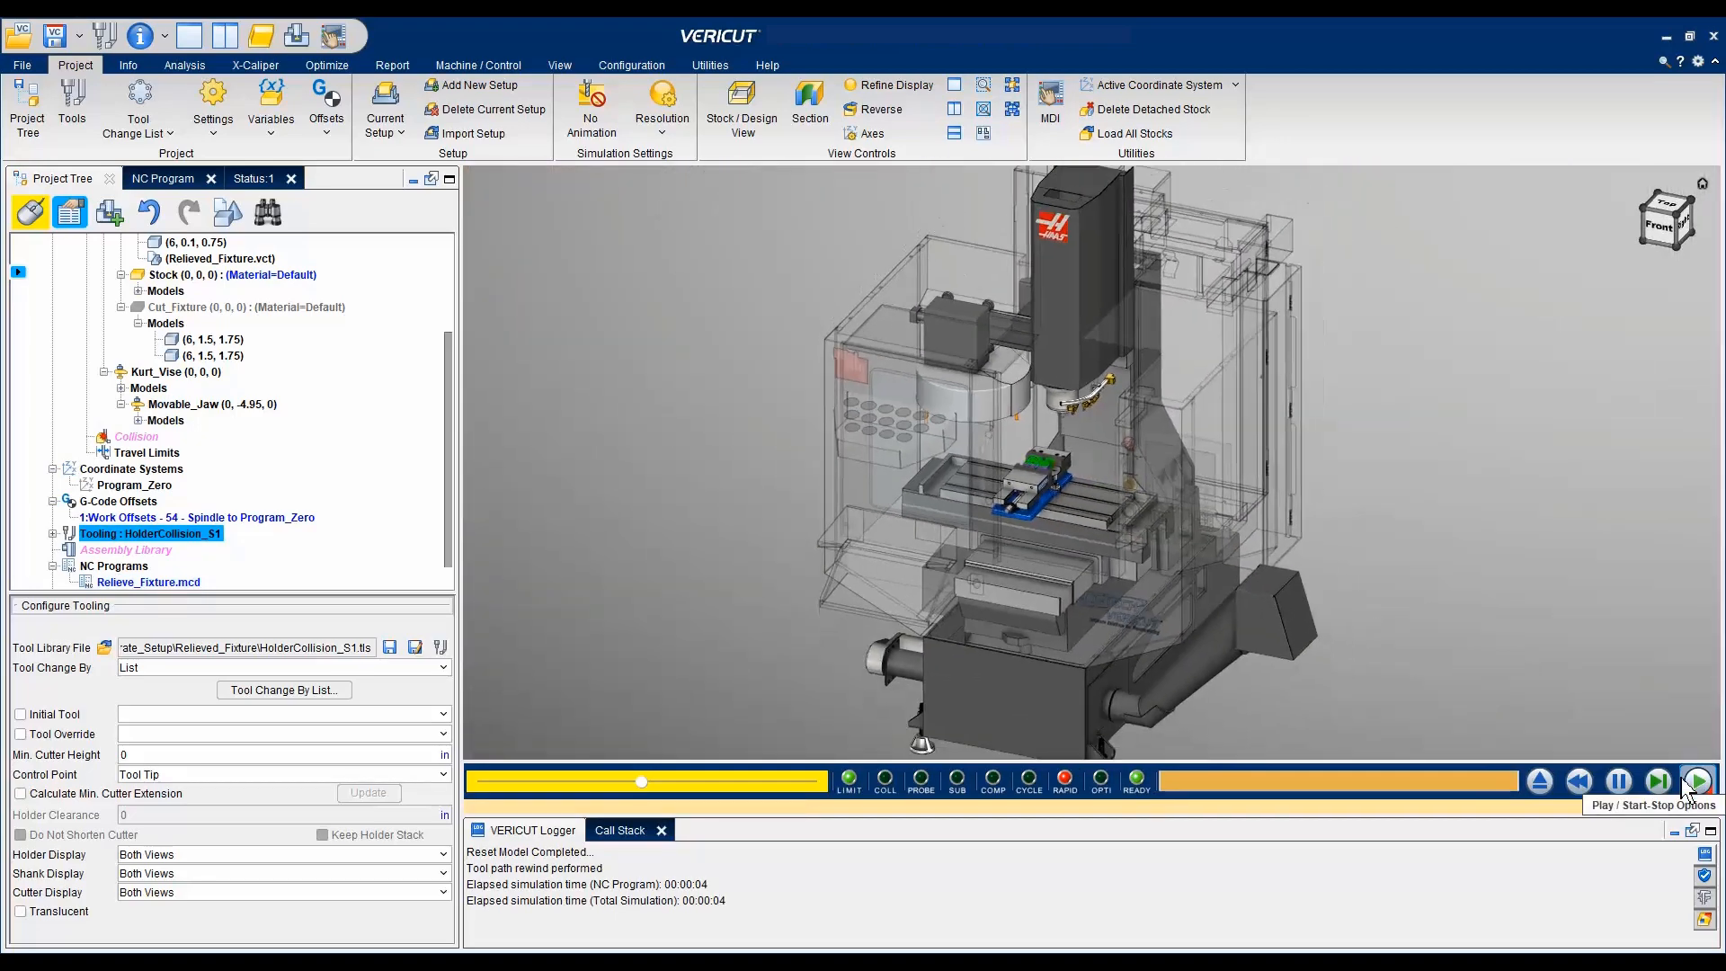
{"action": "mouse_move", "coordinate": [1599, 695]}
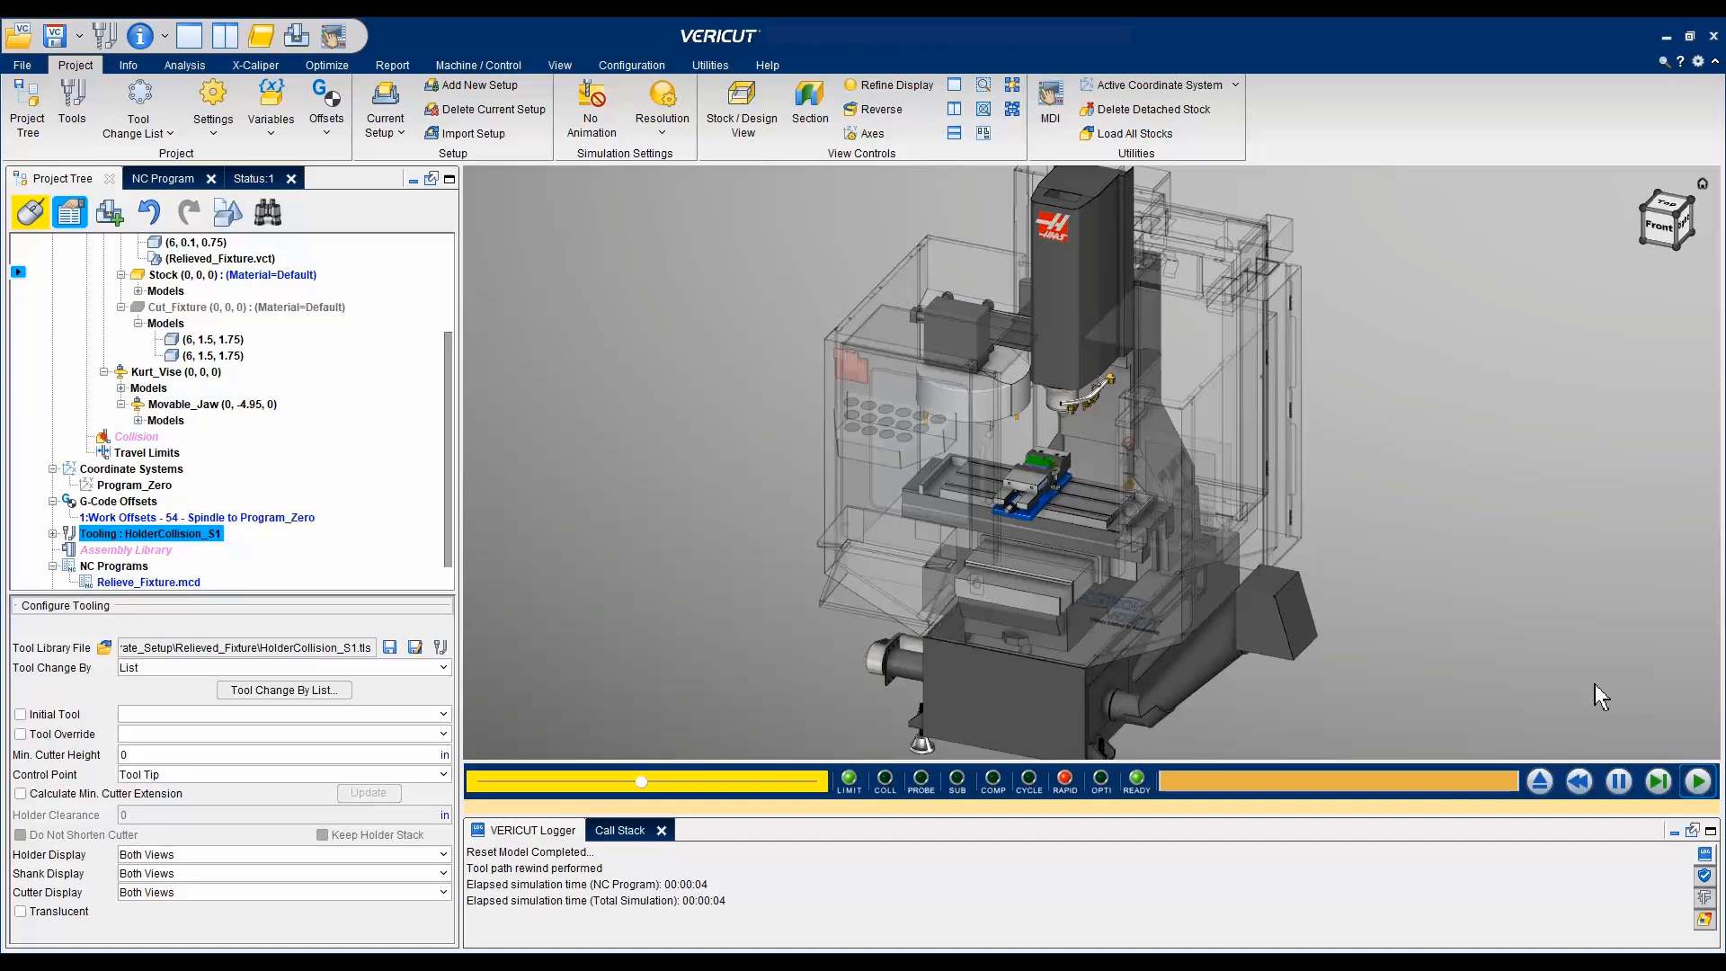